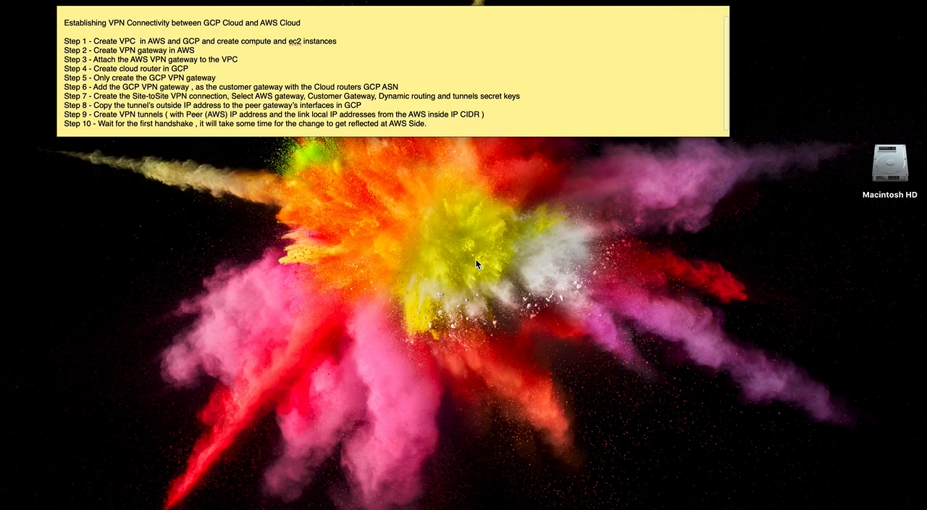
mouse_move(470, 270)
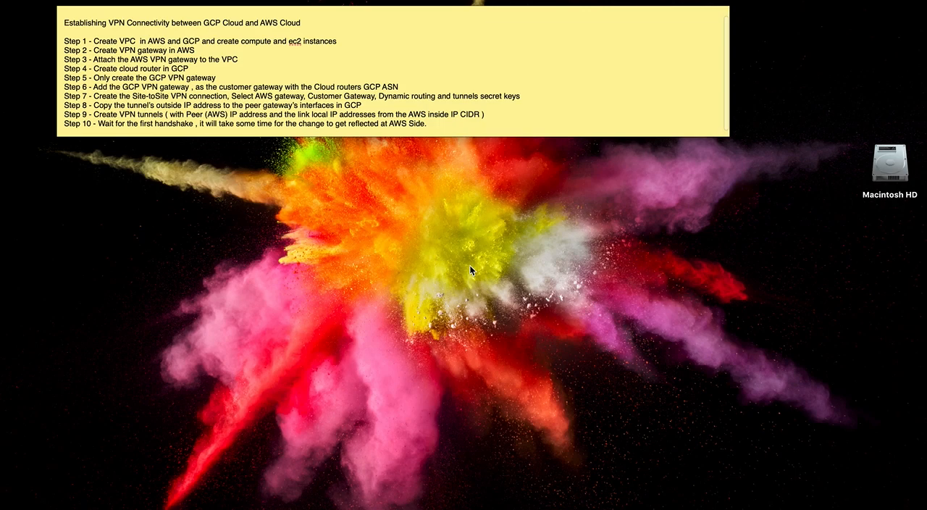
mouse_move(328, 488)
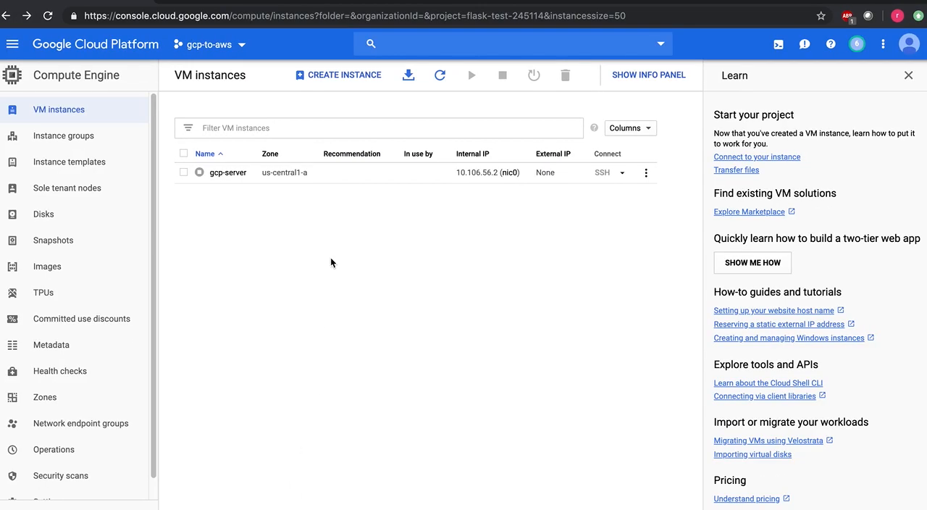
mouse_move(315, 55)
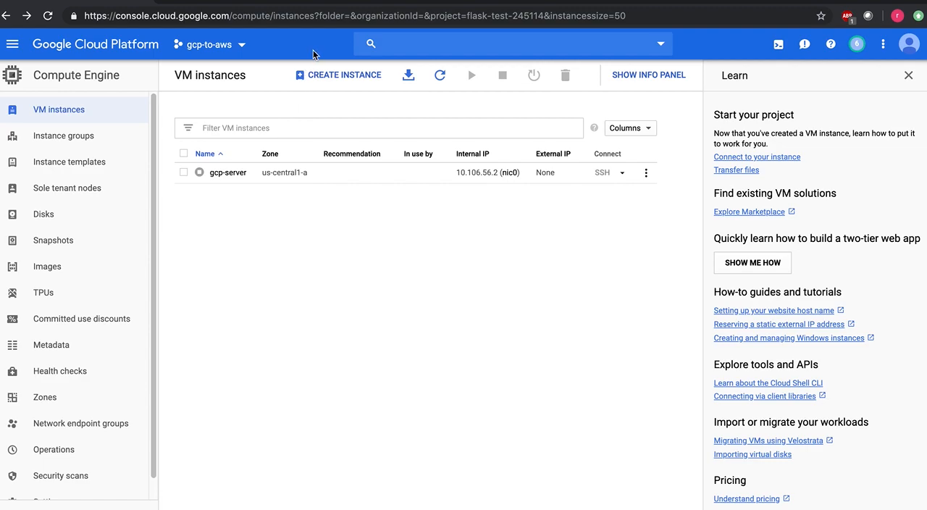
mouse_move(262, 5)
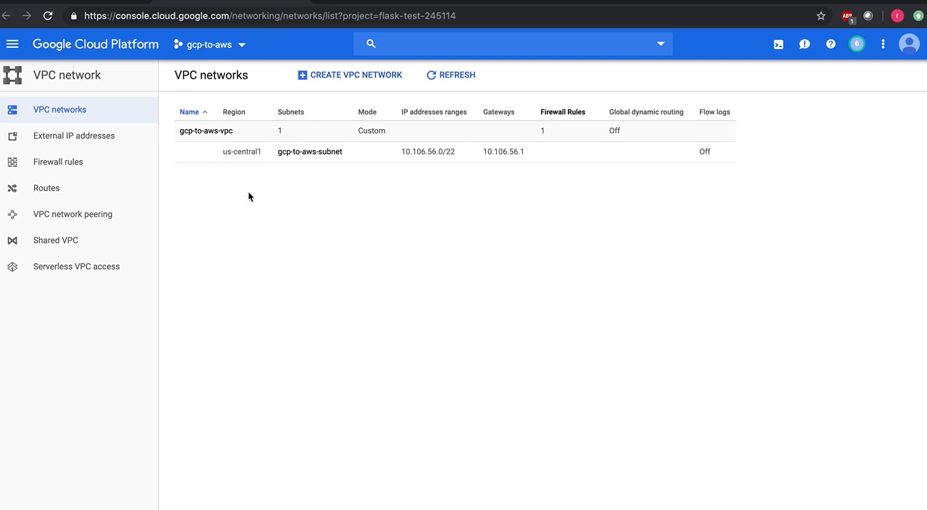
mouse_move(196, 142)
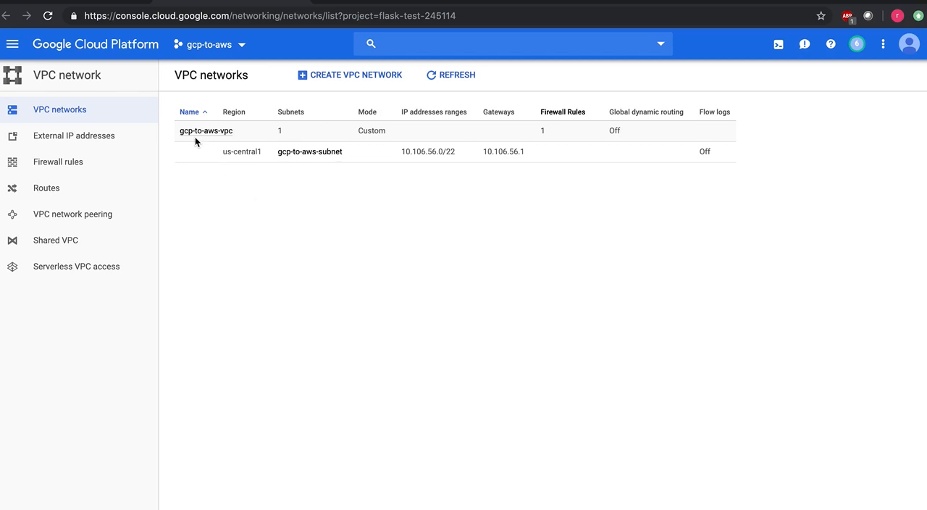
mouse_move(224, 142)
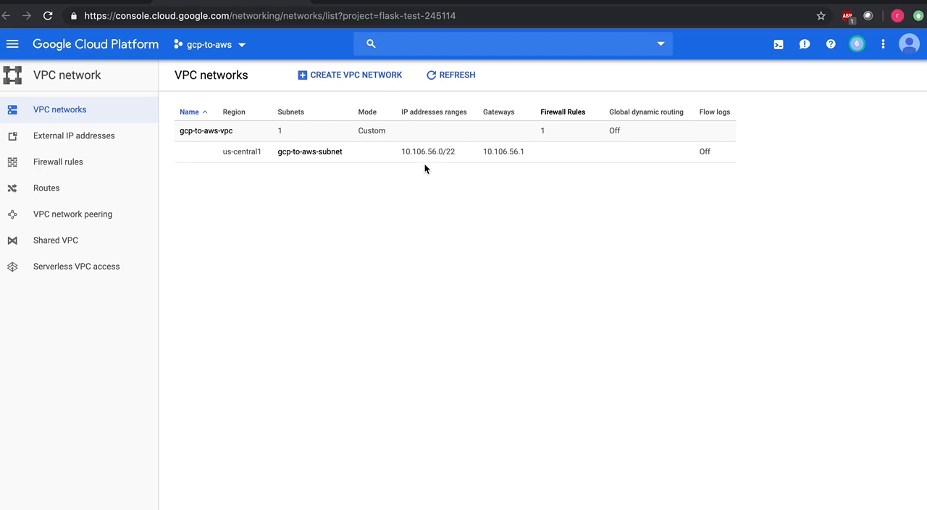
mouse_move(428, 169)
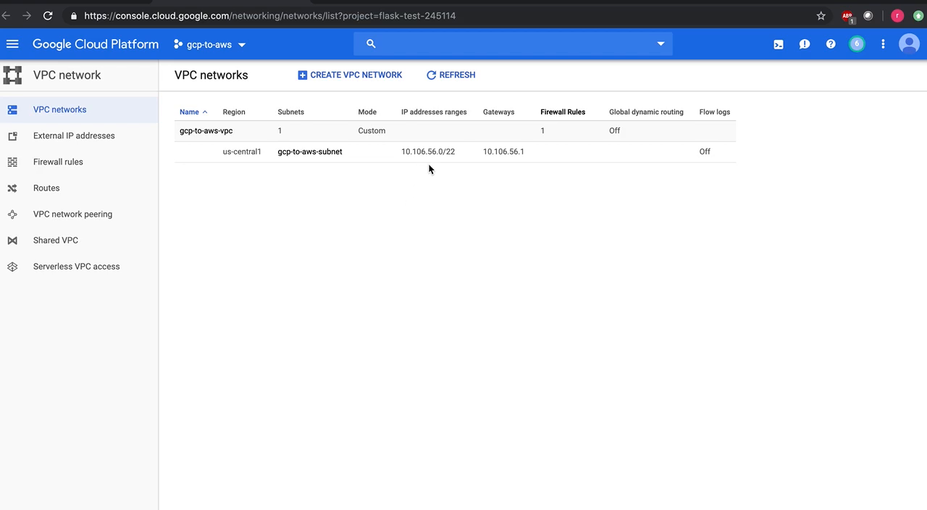
mouse_move(700, 22)
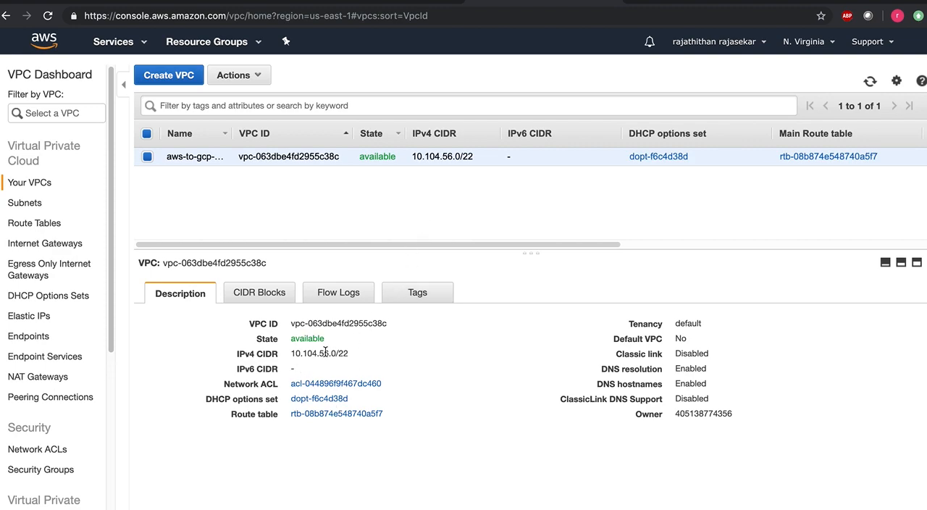
mouse_move(388, 367)
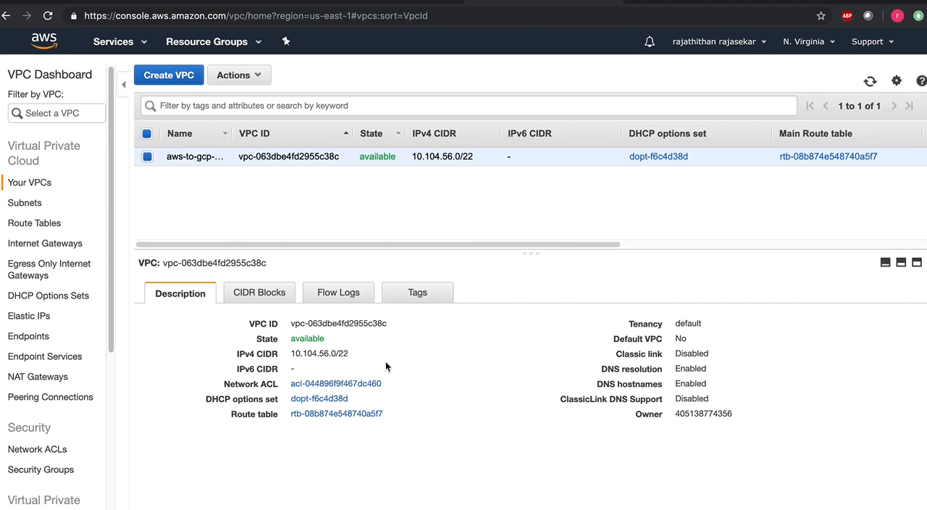
mouse_move(544, 493)
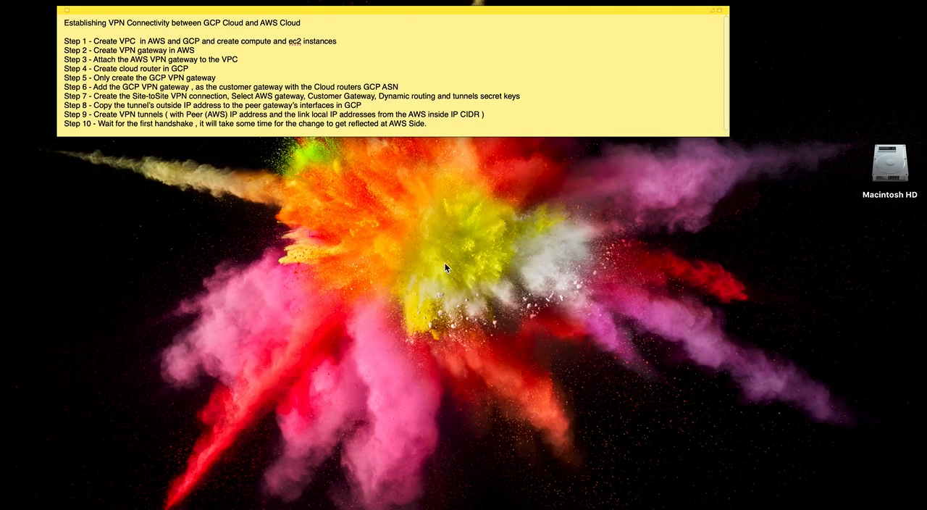
mouse_move(463, 134)
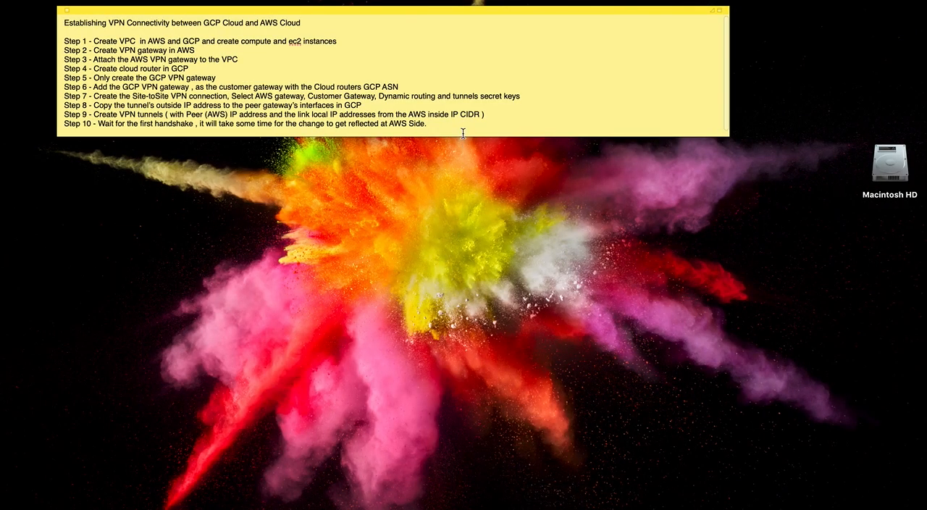
Start the gcp-server VM from the Google Cloud VM instances list.
click(288, 23)
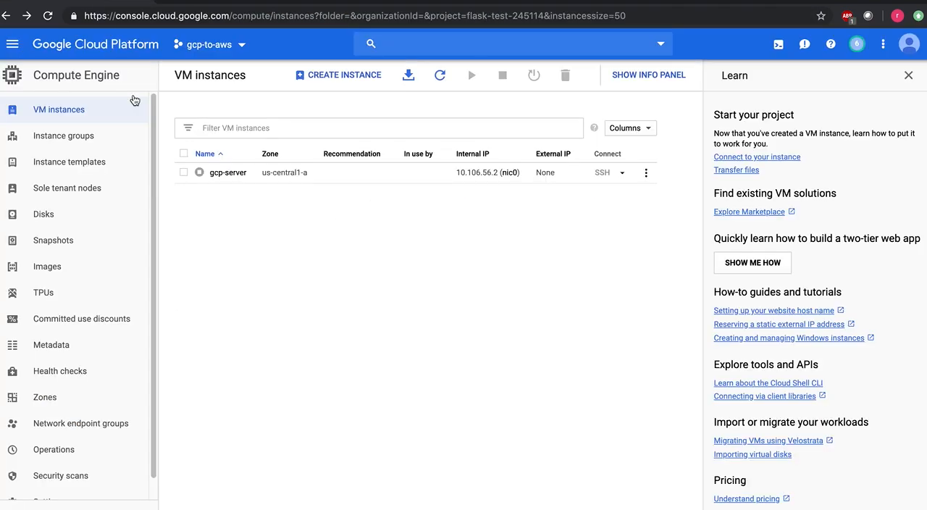
click(183, 173)
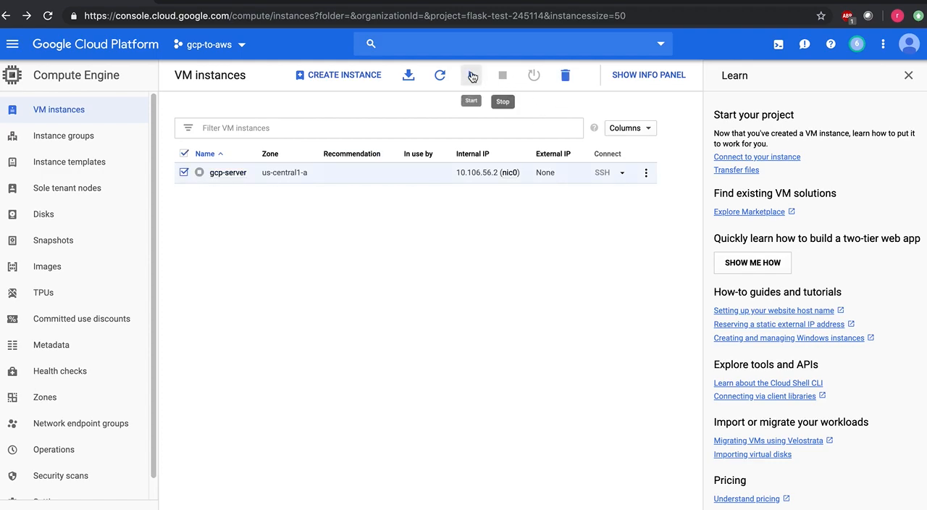
click(470, 74)
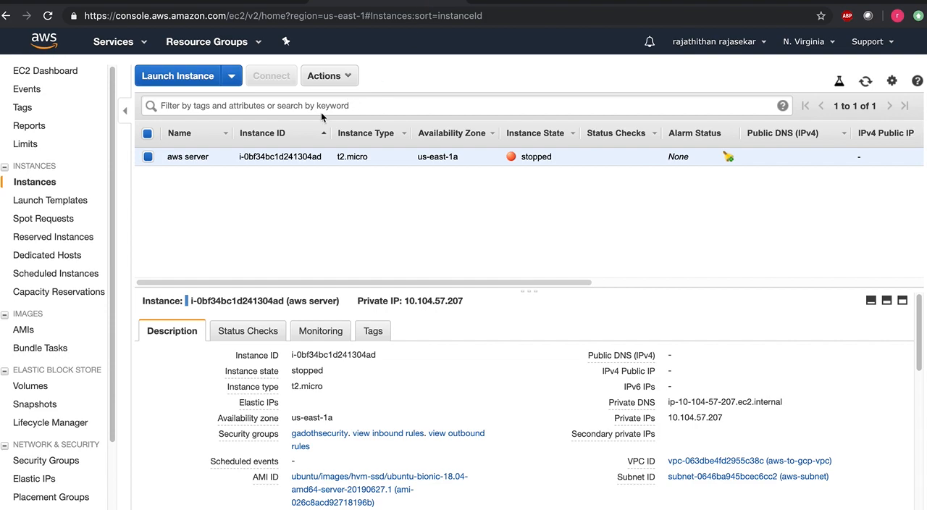
Start the stopped aws server EC2 instance, then scroll the sidebar toward VPC Customer Gateways.
click(329, 75)
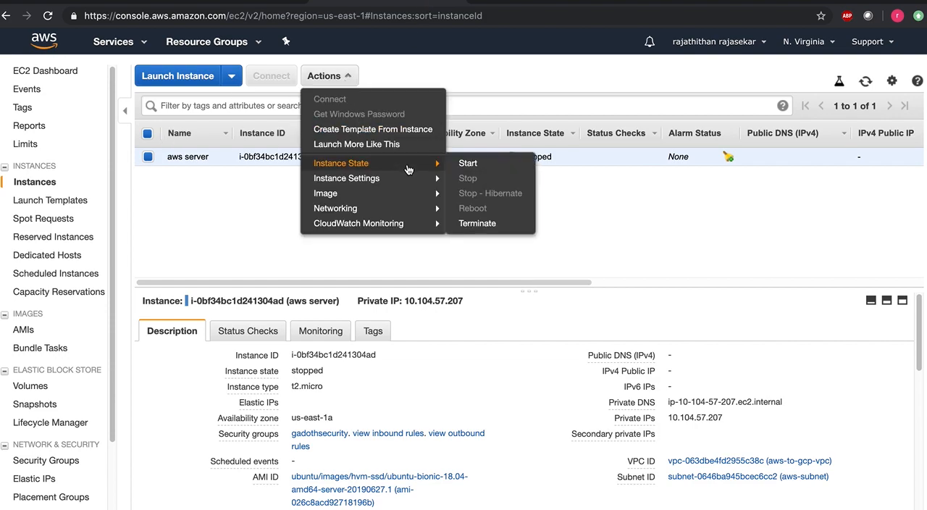
click(467, 162)
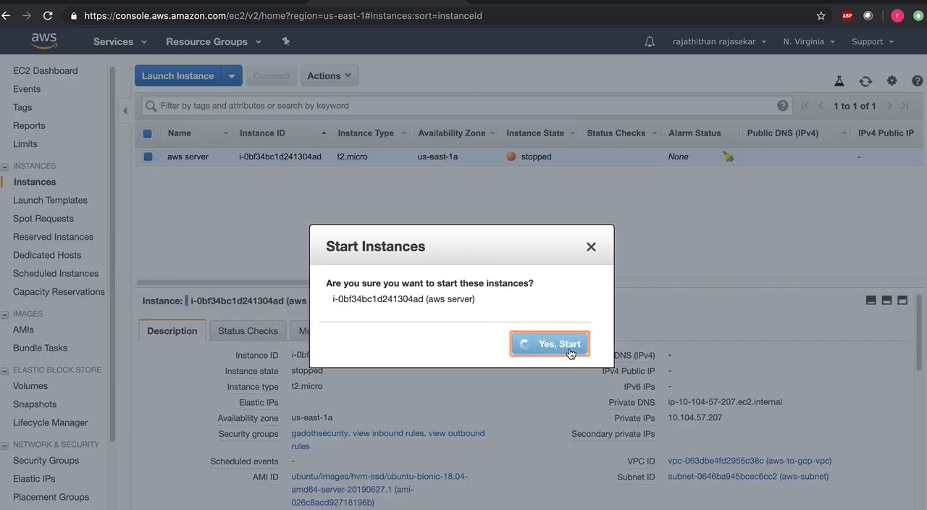
click(549, 343)
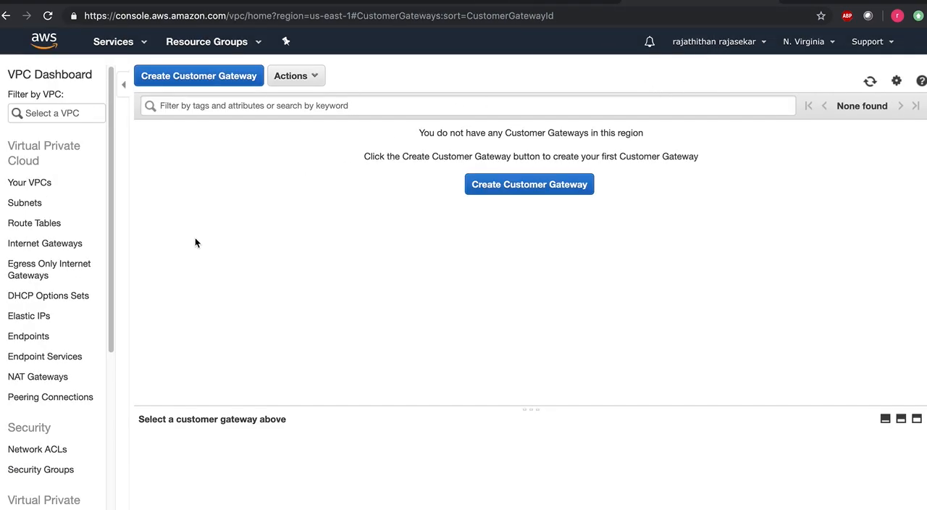
scroll(down, 3)
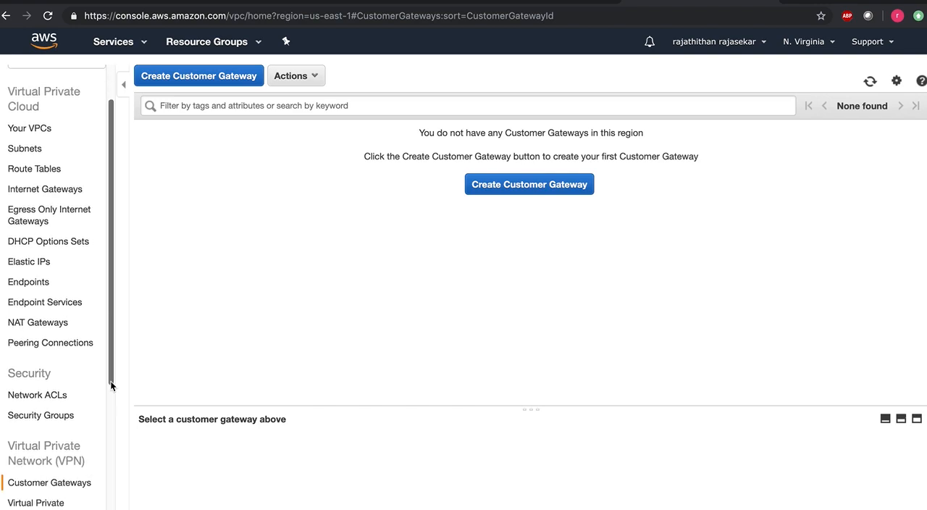
scroll(down, 3)
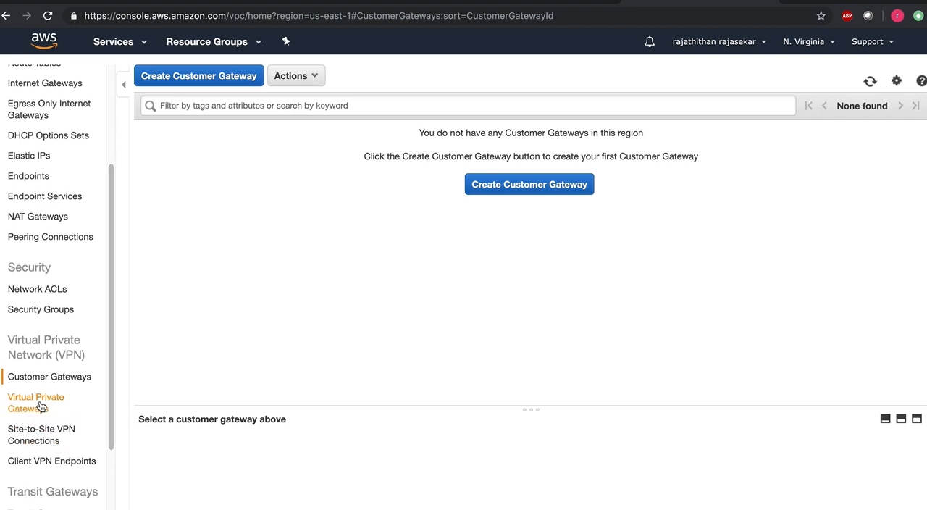
Create a virtual private gateway named aws-vpn-gateway.
click(36, 402)
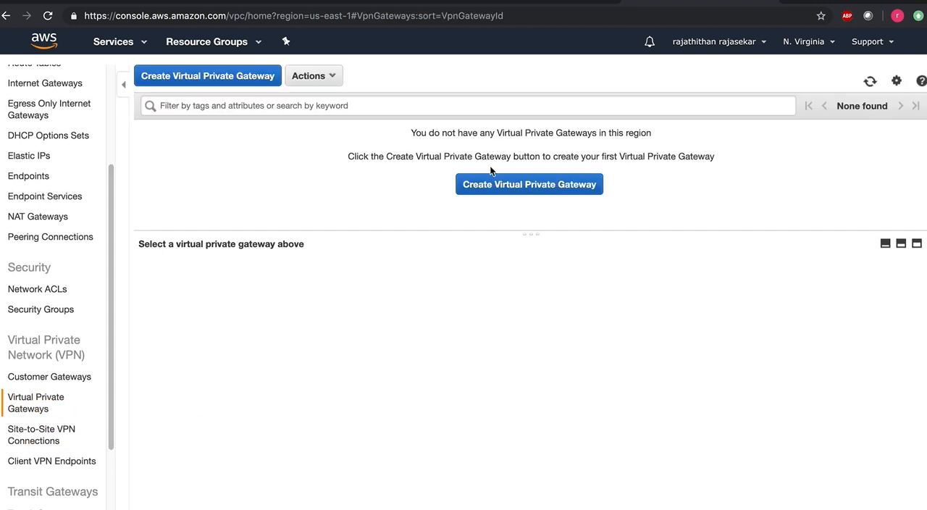
click(530, 183)
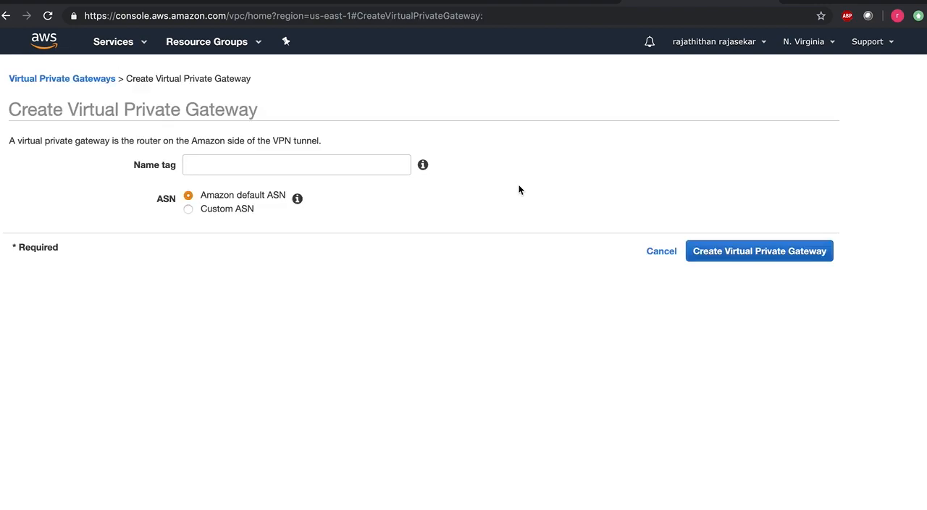
click(296, 164)
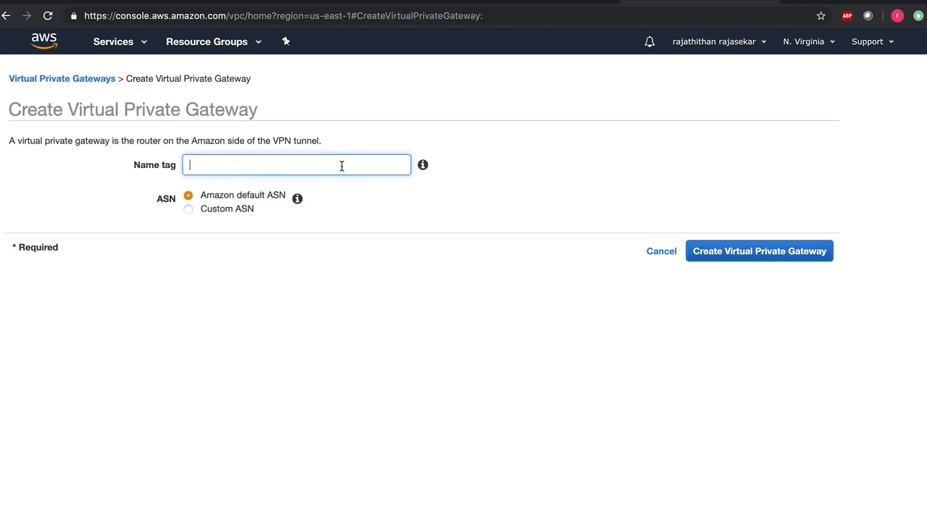
text(aws-vpn-)
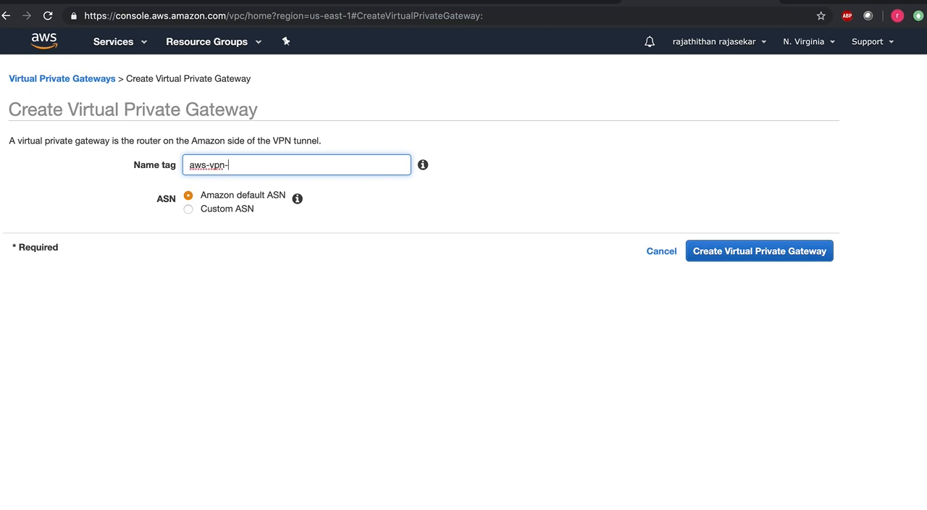
text(gateway)
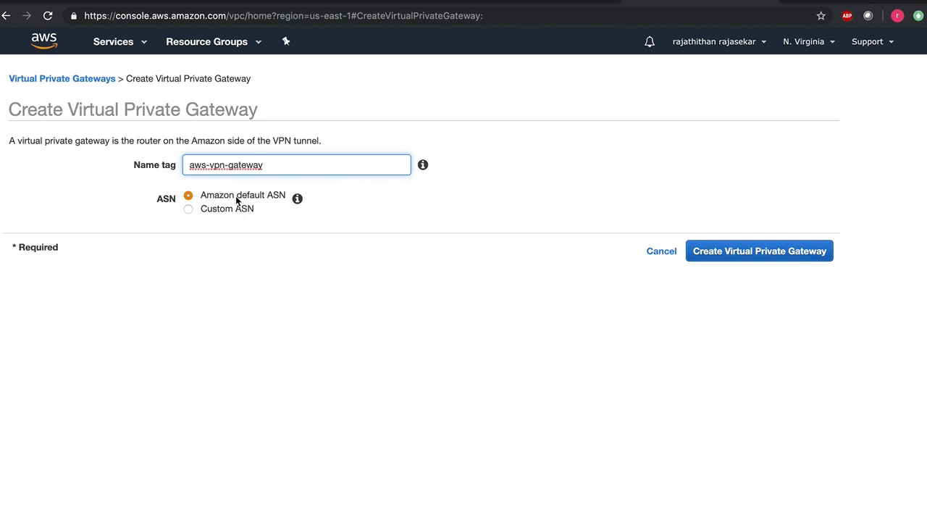
mouse_move(355, 235)
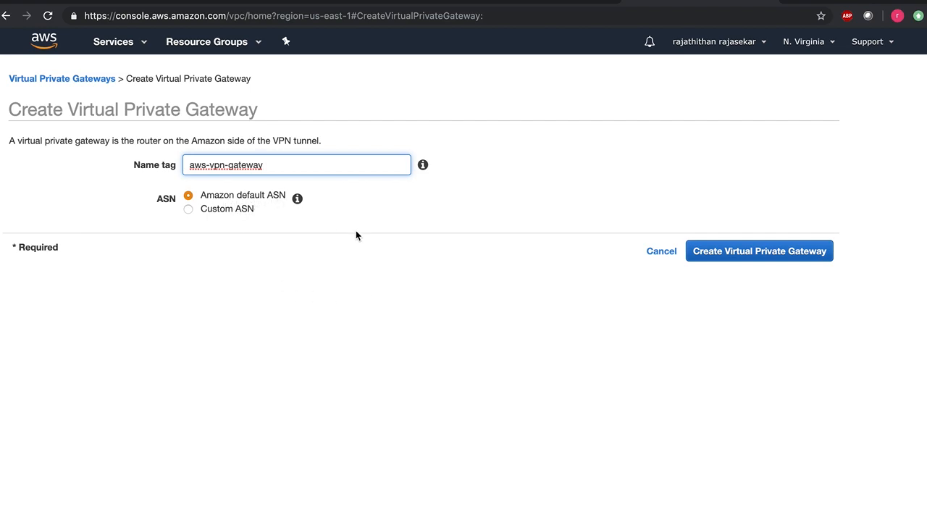
click(758, 251)
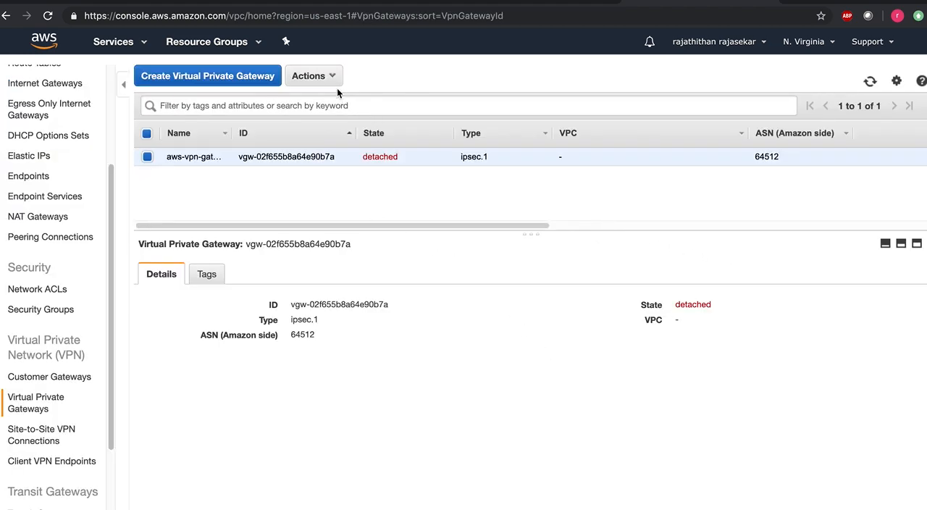
Attach aws-vpn-gateway to the aws-to-gcp-vpc VPC.
click(313, 75)
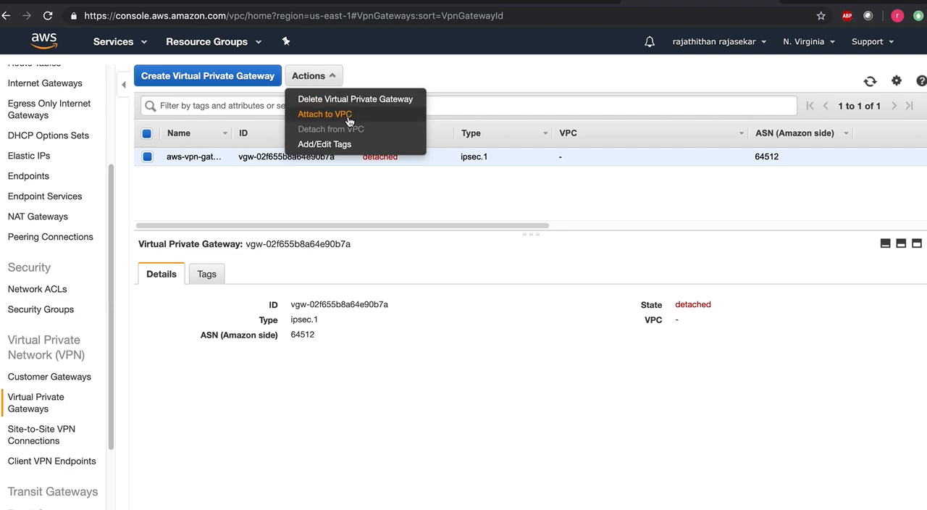
click(324, 113)
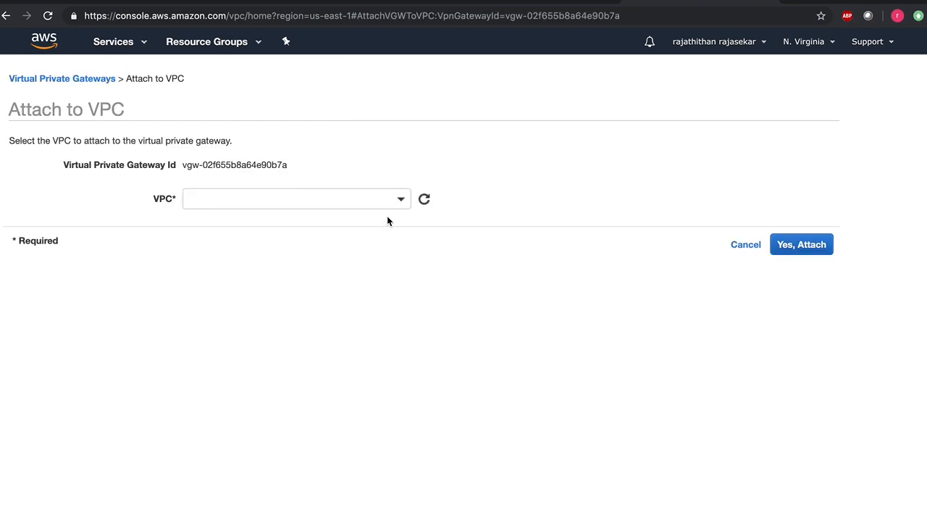
click(295, 198)
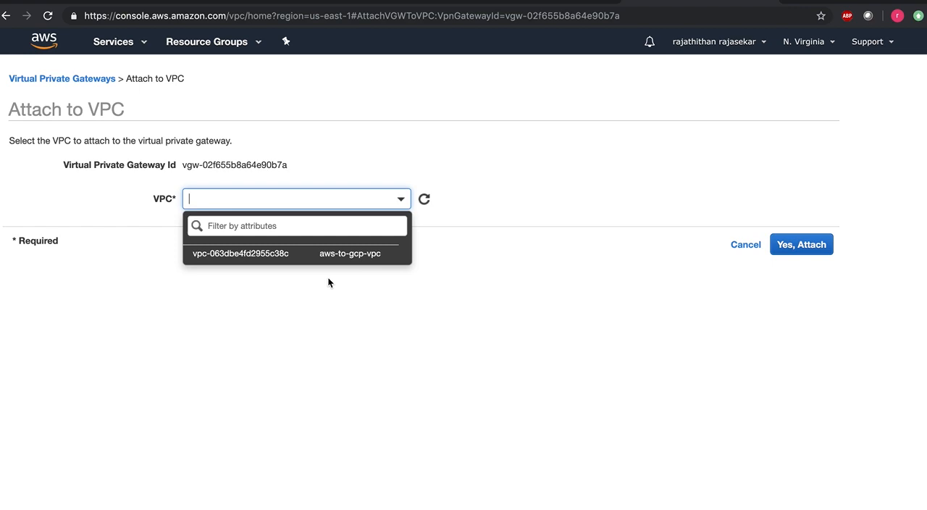
click(239, 253)
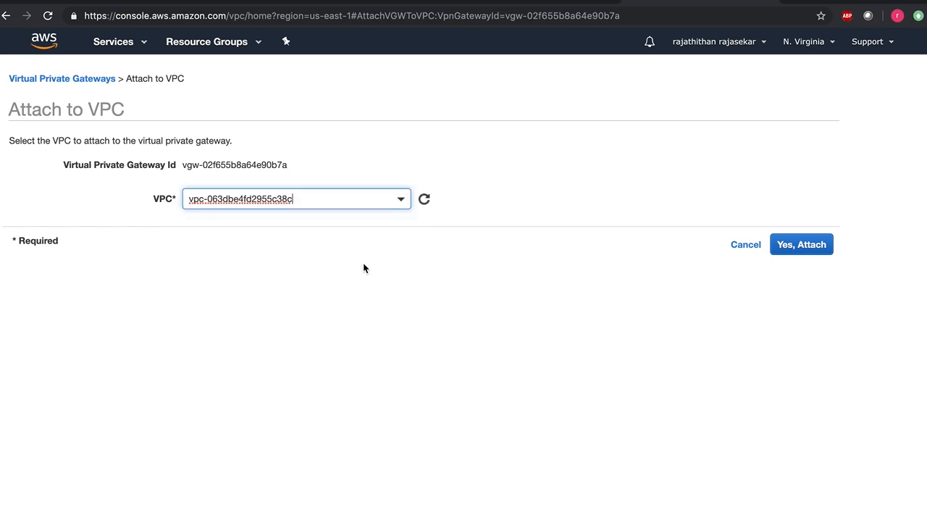
click(801, 244)
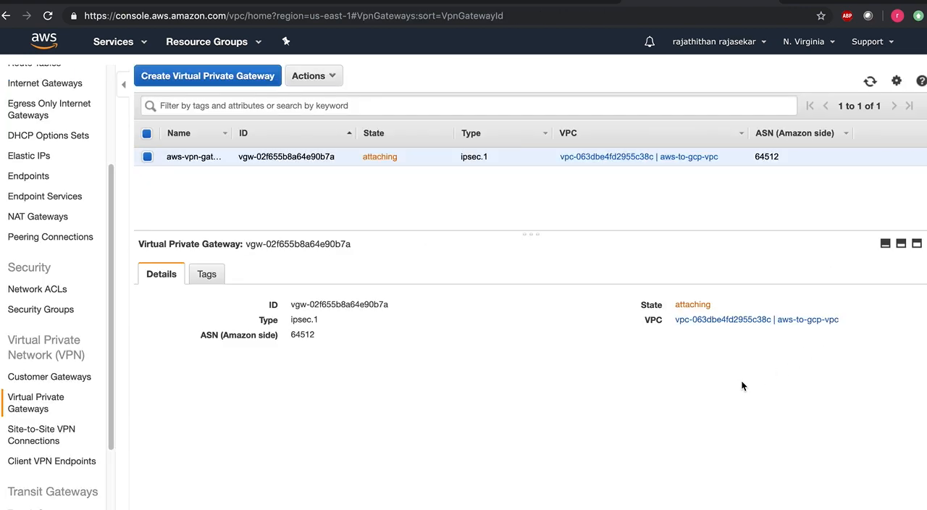
mouse_move(709, 382)
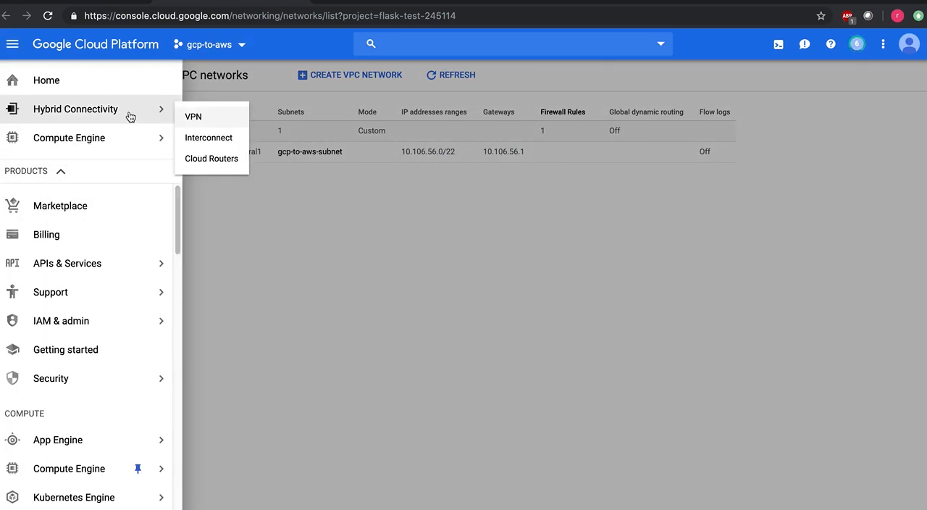
Review gcp-to-aws-router under Cloud Routers, then open the empty VPN tunnels list.
click(210, 158)
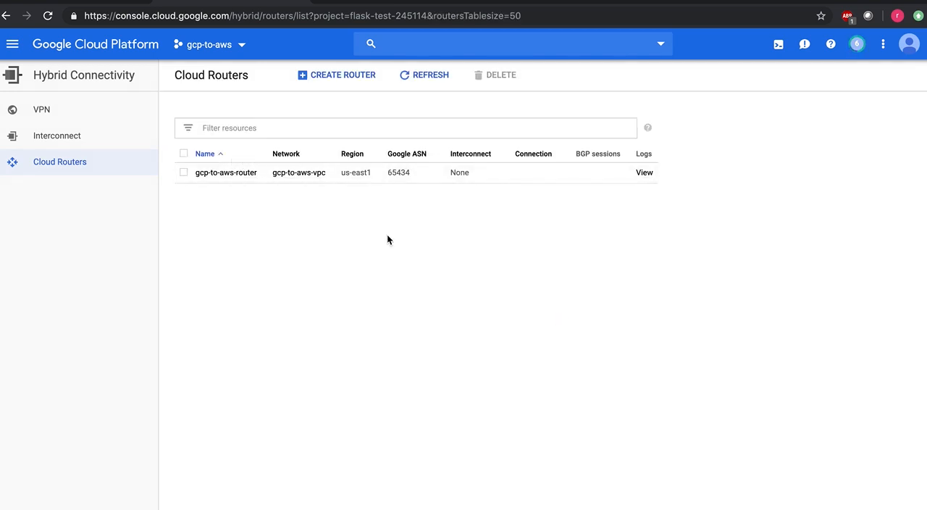
mouse_move(455, 312)
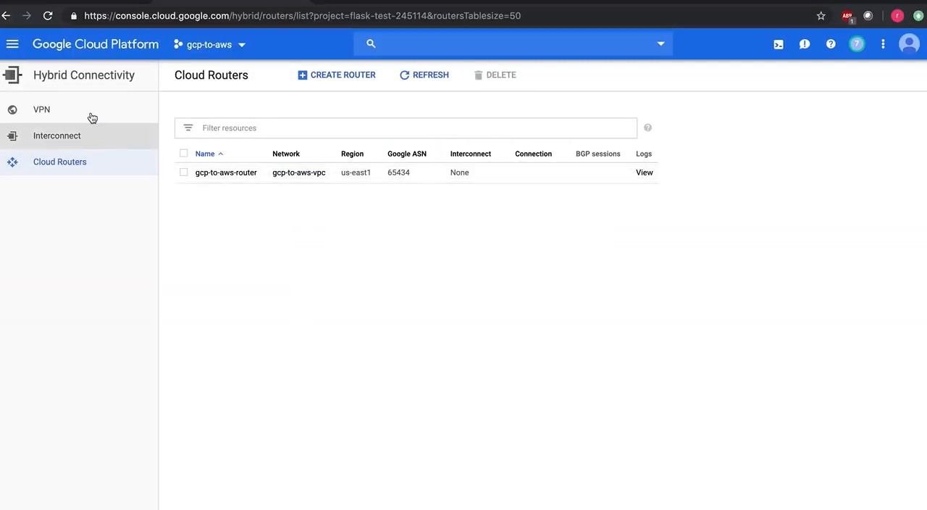
click(42, 109)
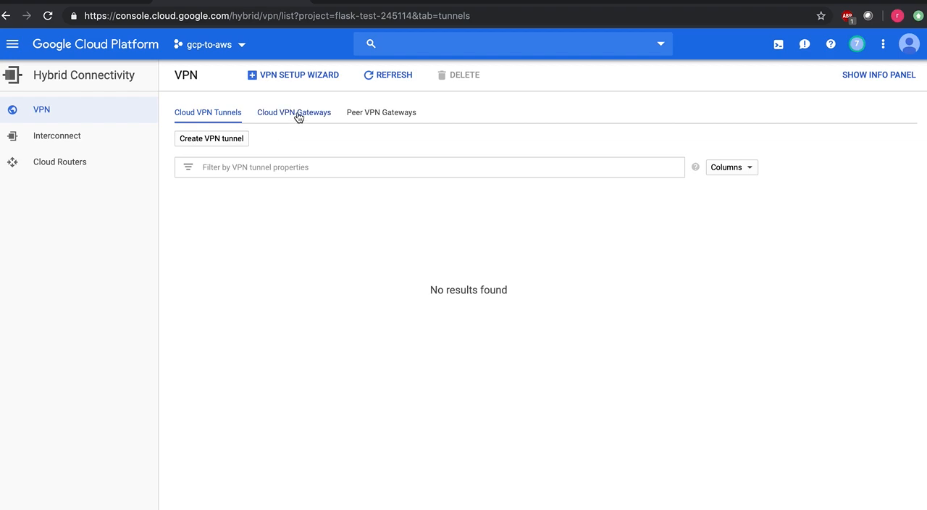
Create VPN gateway gcp-vpn-gateway in us-central1 on gcp-to-aws-vpc.
click(294, 112)
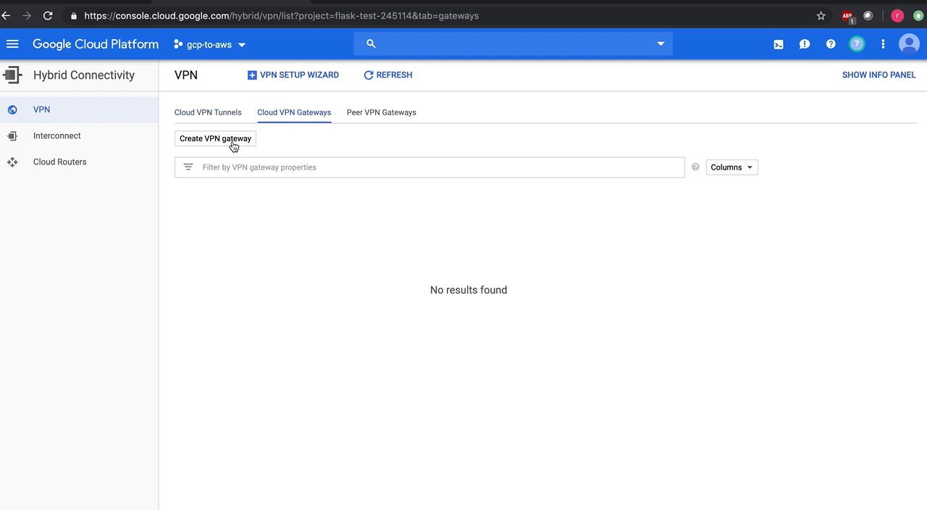
click(215, 138)
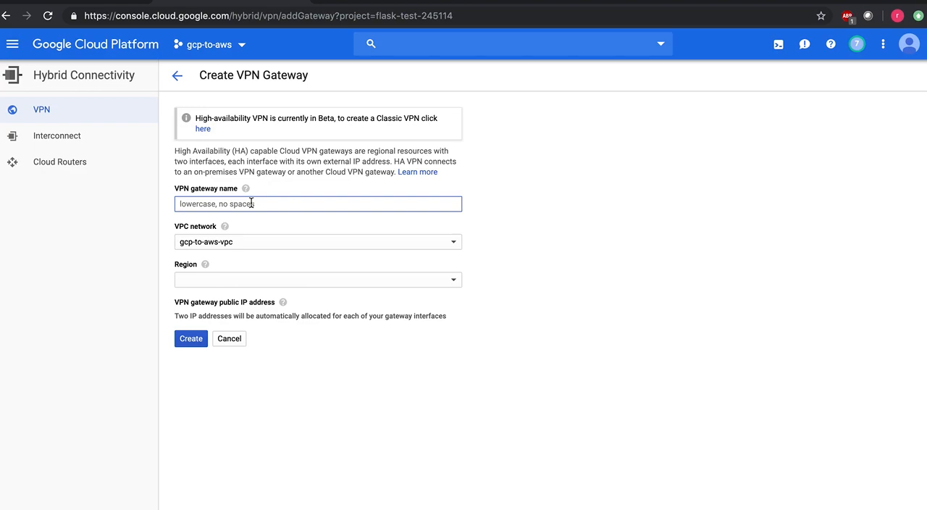
text(gc)
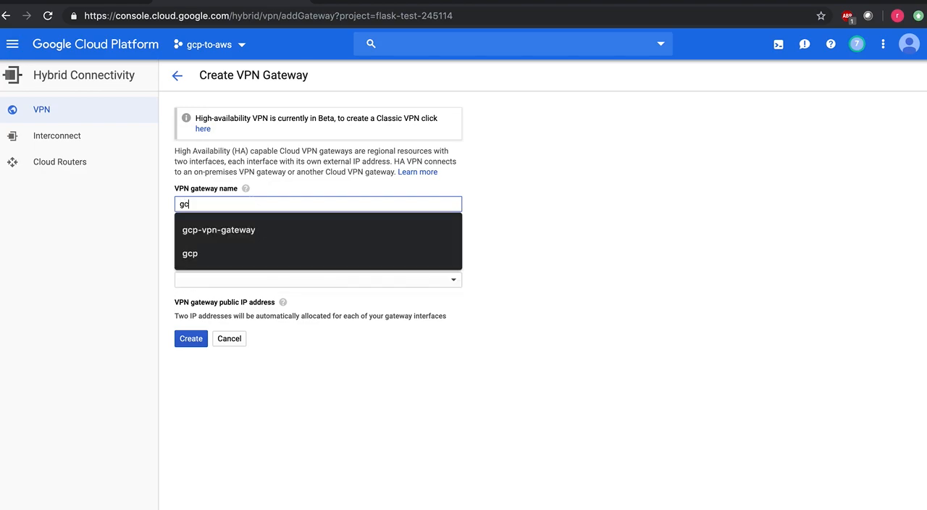
click(218, 229)
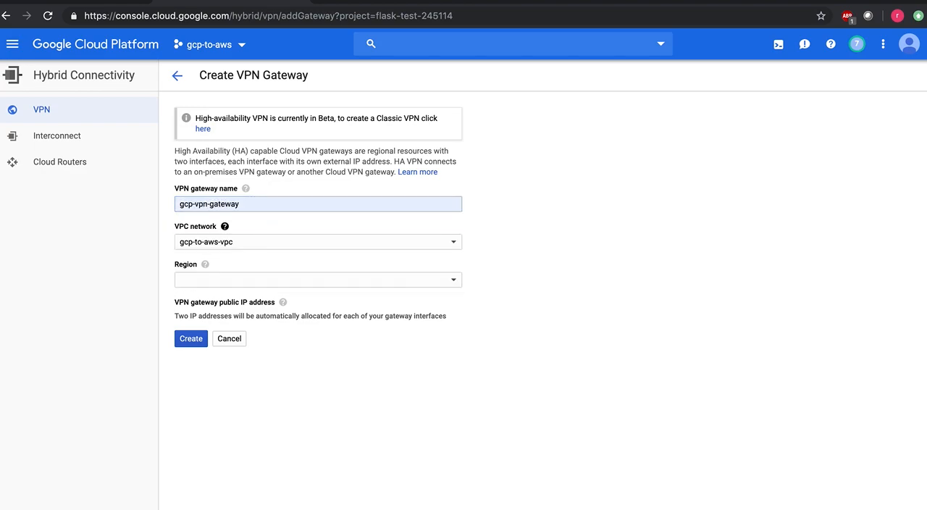
click(318, 280)
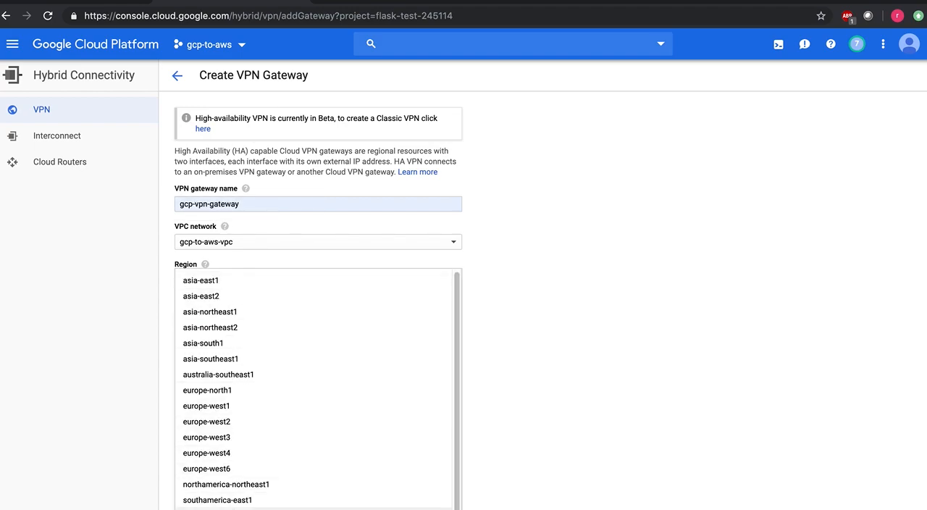
click(197, 279)
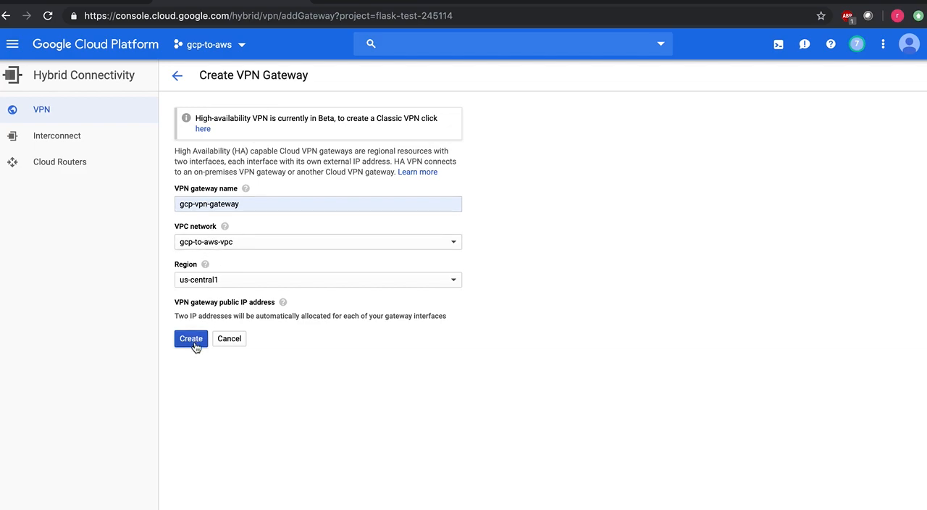
click(191, 338)
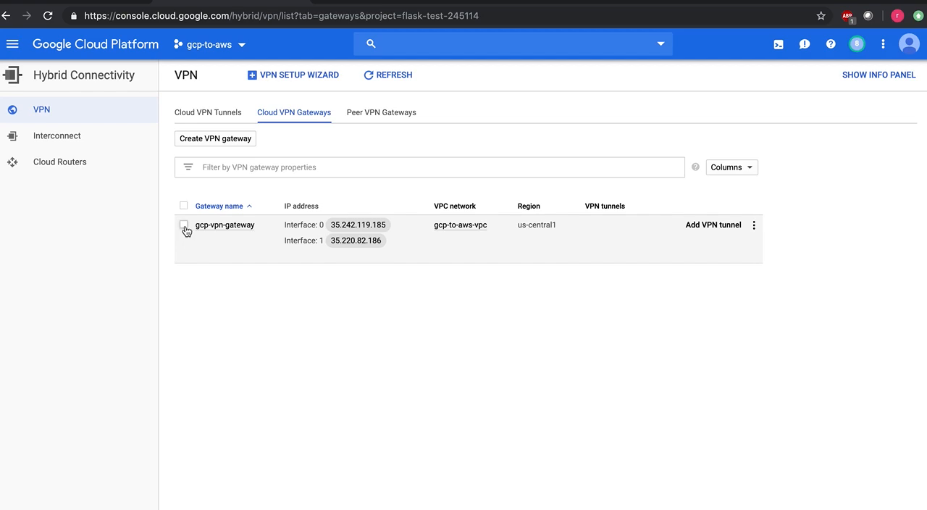
Select and delete the HA VPN gateway gcp-vpn-gateway.
click(184, 224)
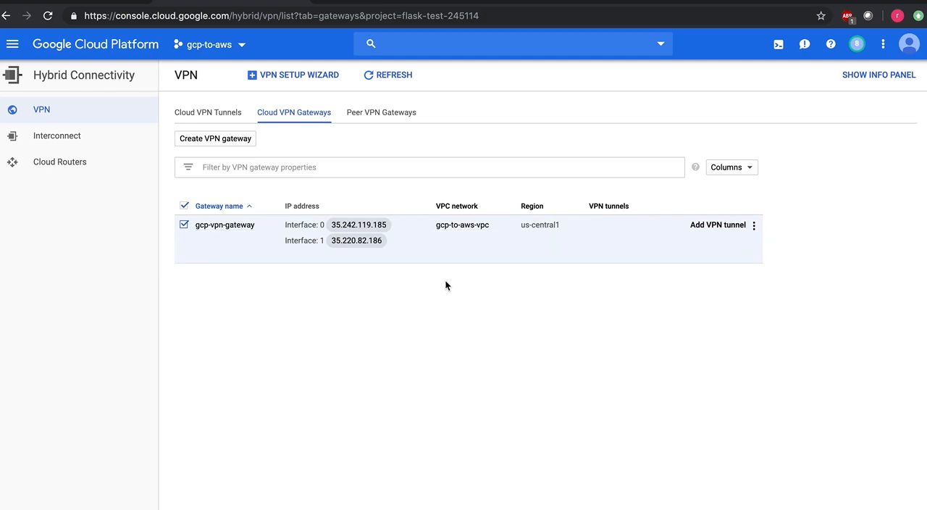
mouse_move(729, 259)
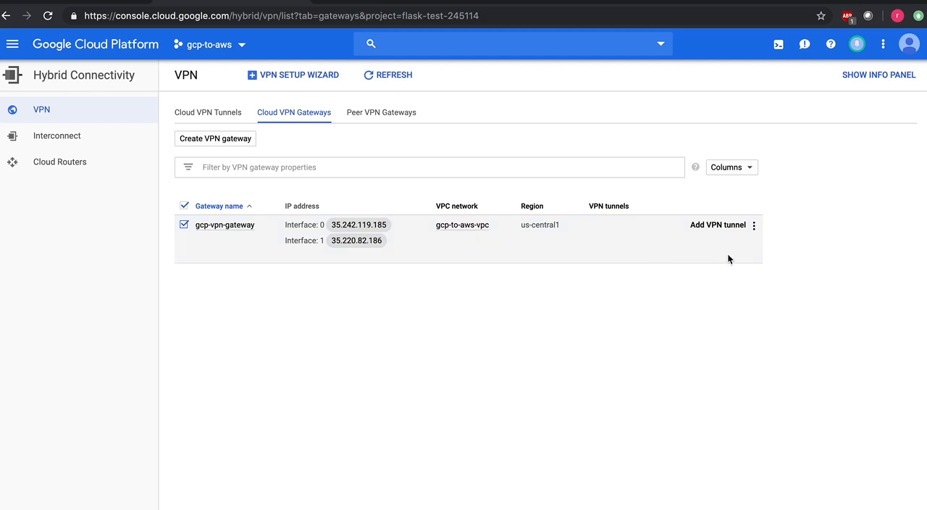
click(753, 224)
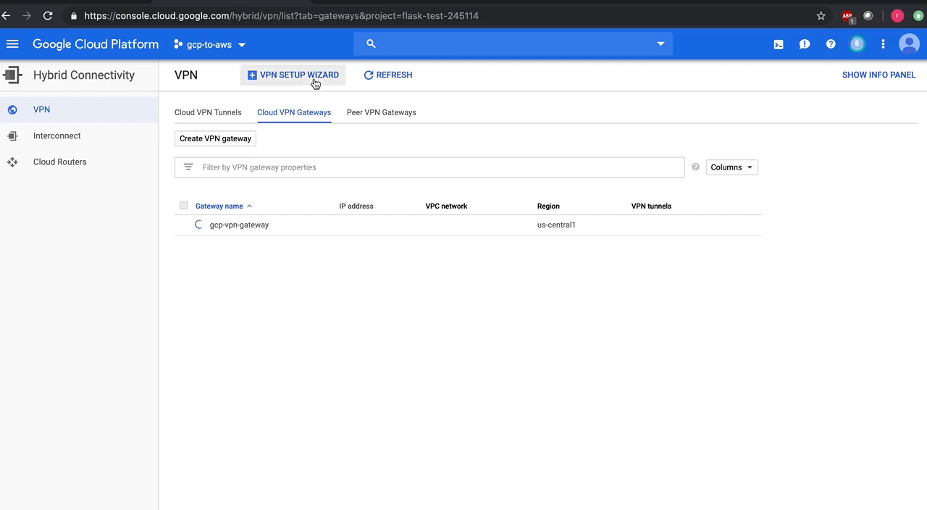
Create Classic VPN gateway gcp-vpn-gateway in us-central1 using static IP 35.225.231.27.
click(292, 75)
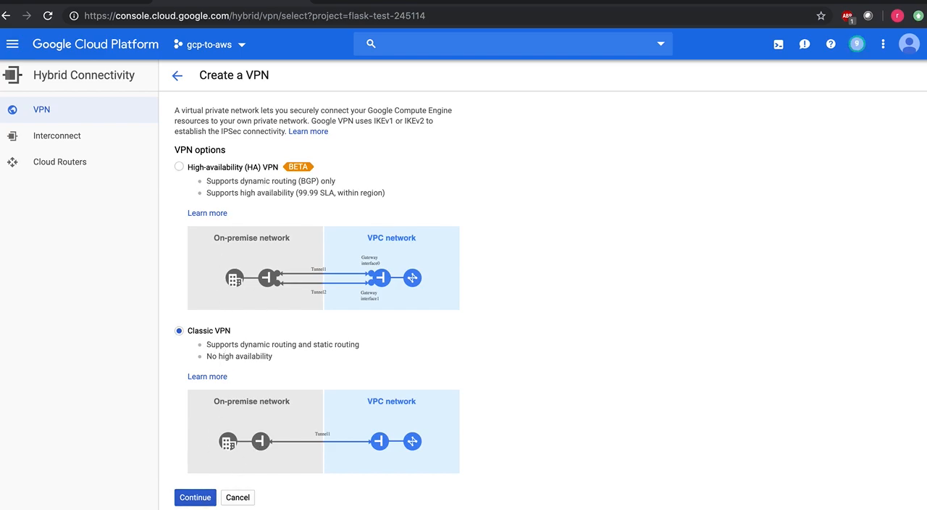
click(194, 497)
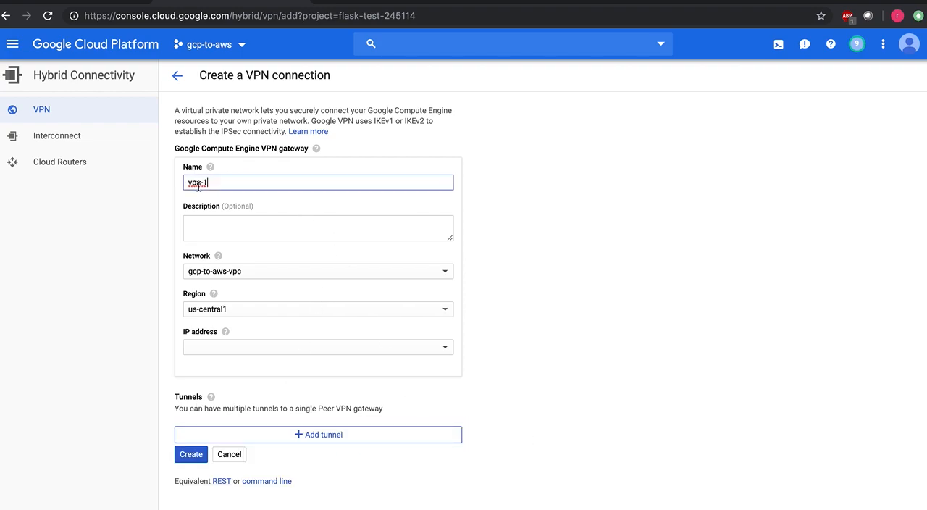
text(gc)
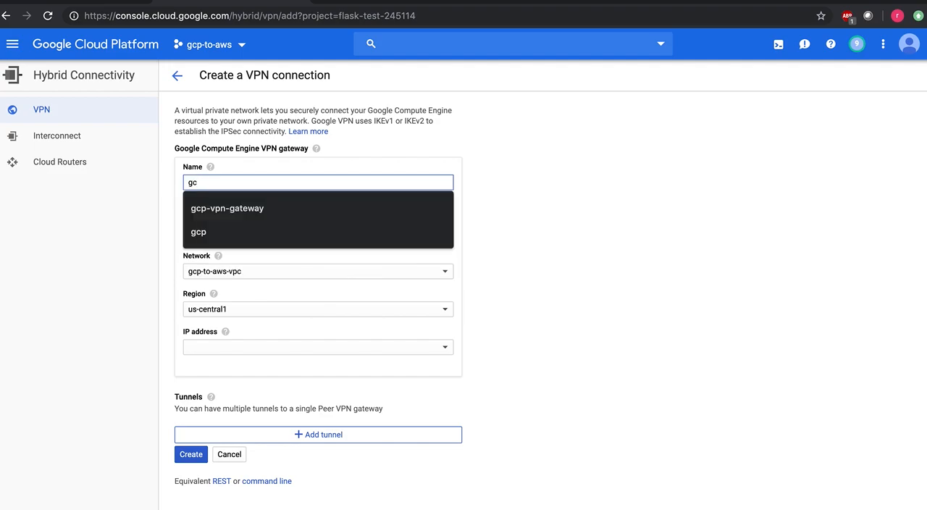
click(227, 208)
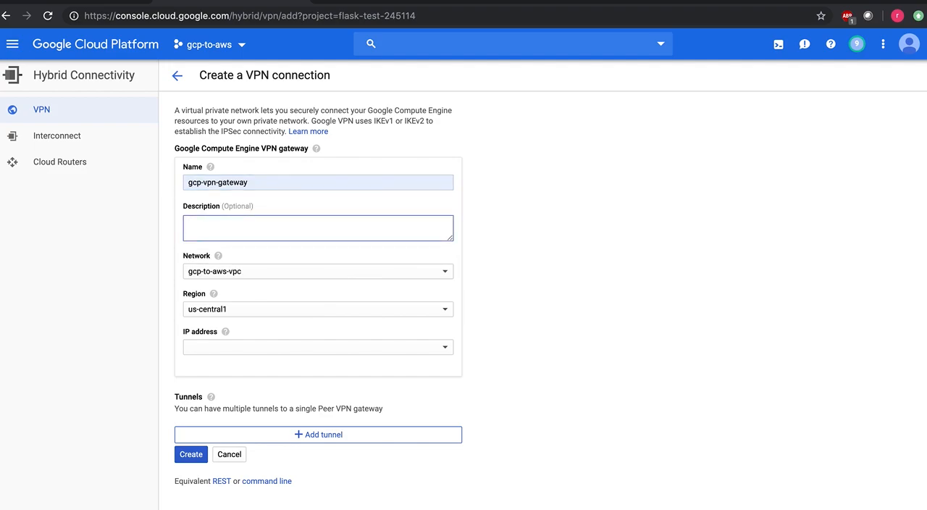
click(317, 346)
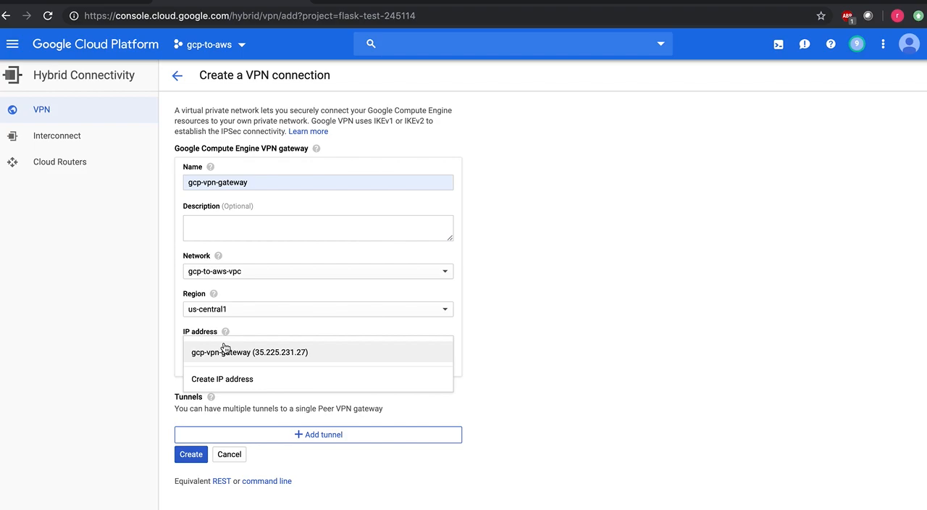
click(249, 352)
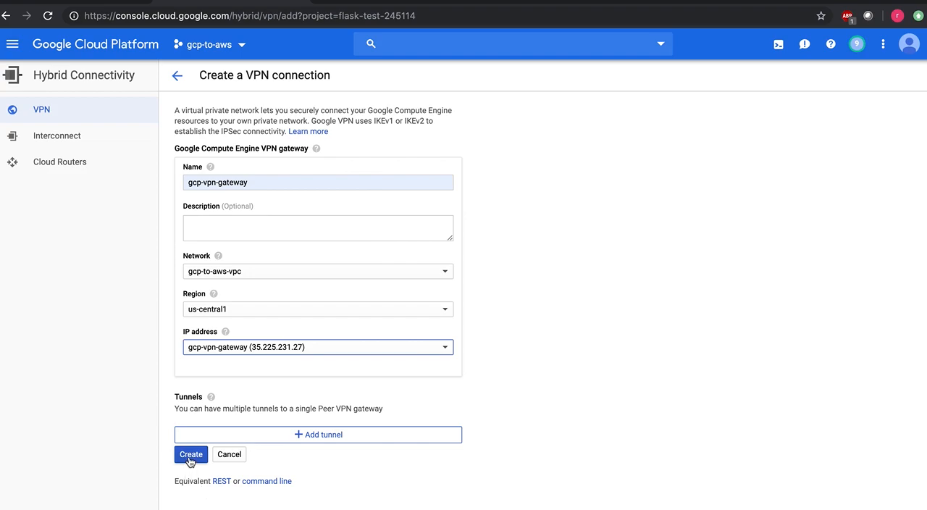
click(190, 454)
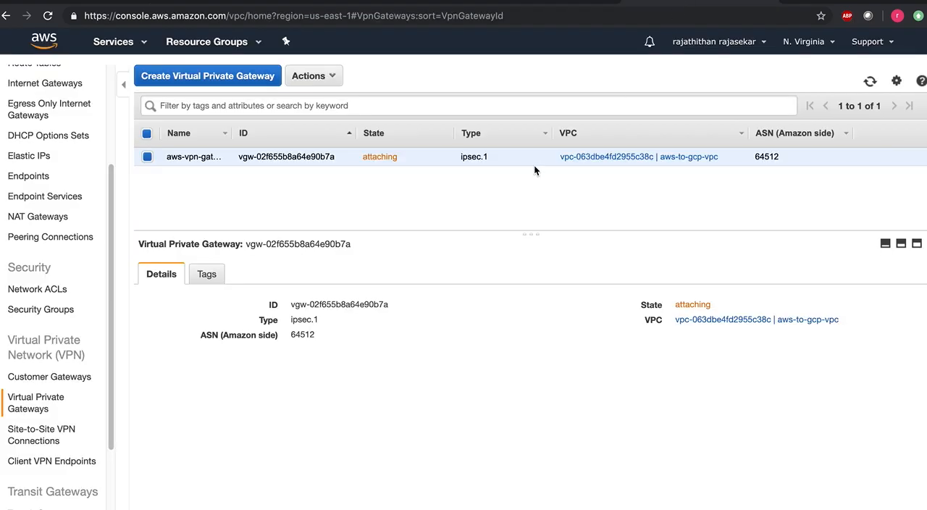
mouse_move(116, 460)
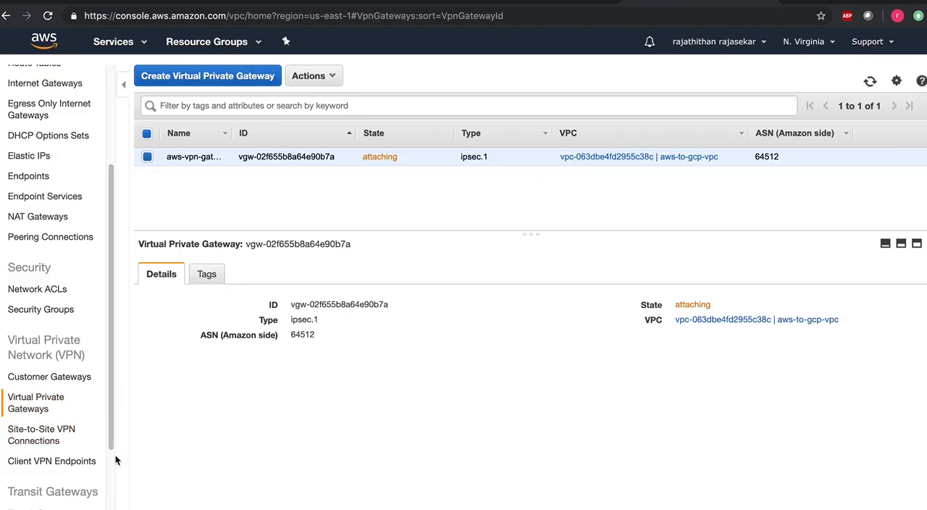
Start a new AWS customer gateway with dynamic routing and clear the BGP ASN field.
click(49, 376)
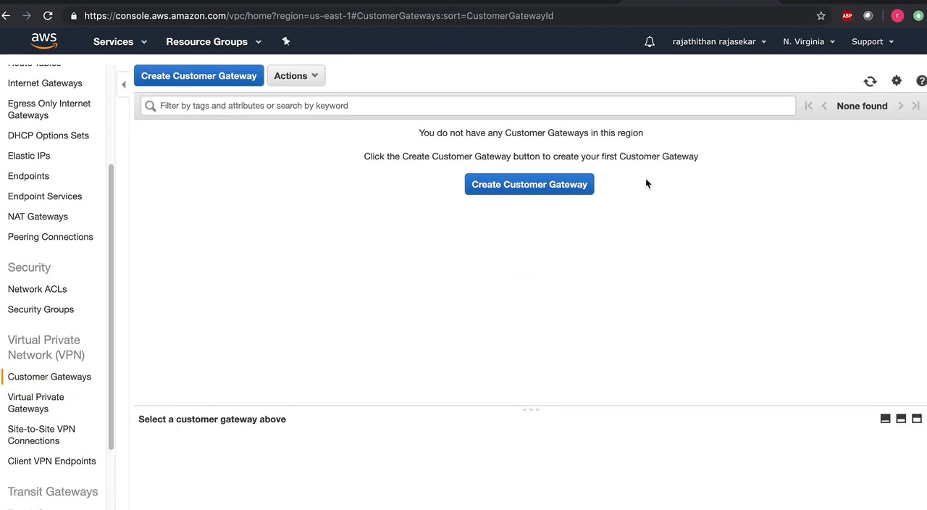
click(528, 184)
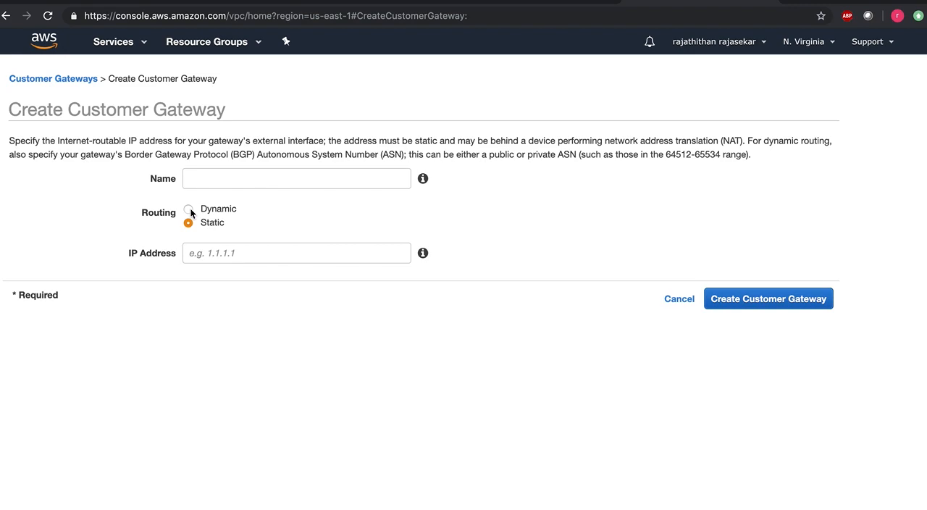
click(188, 209)
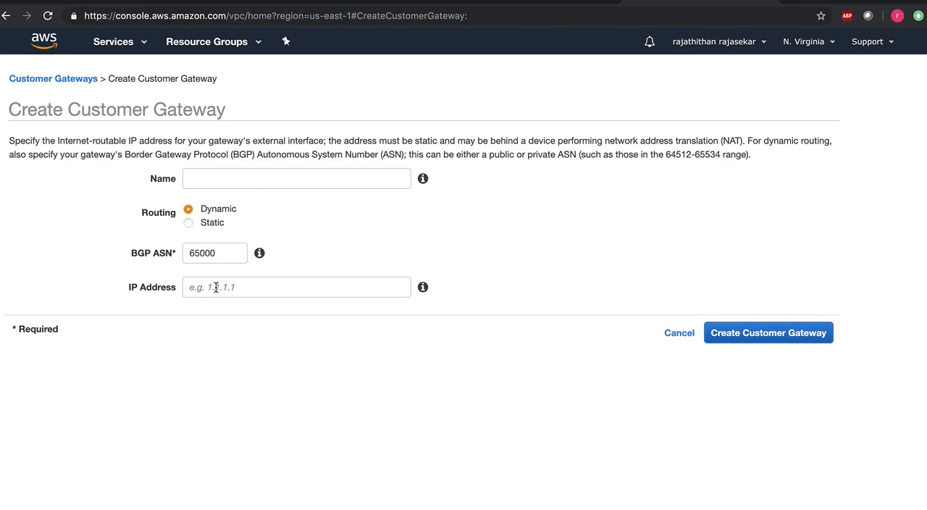
click(215, 252)
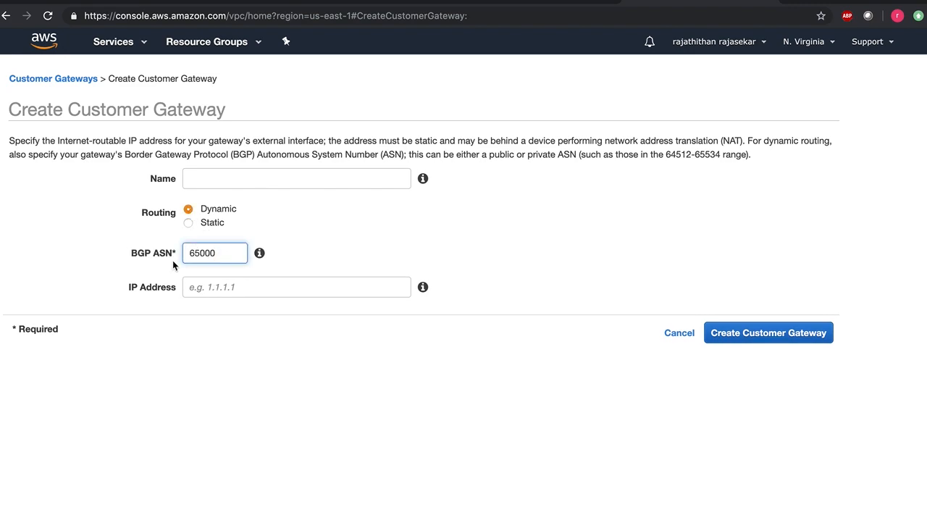
key(BackSpace)
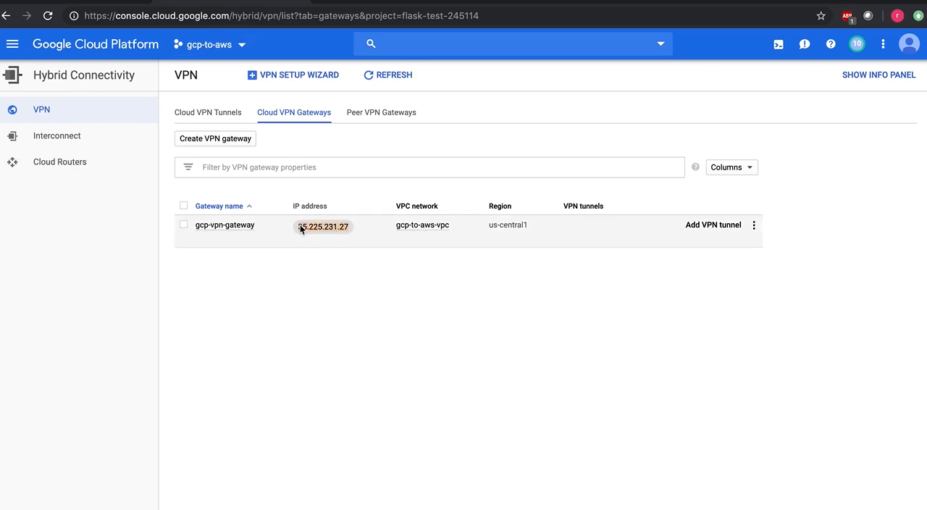
click(184, 224)
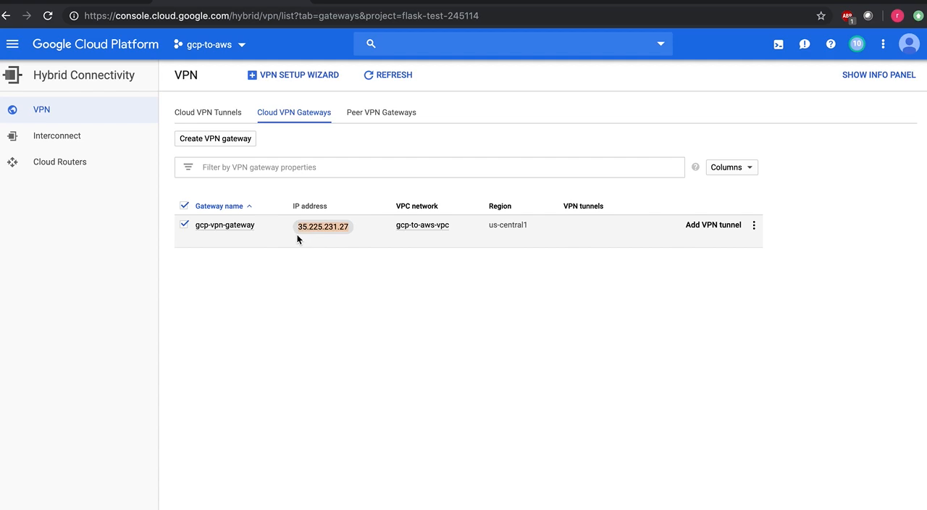
click(59, 162)
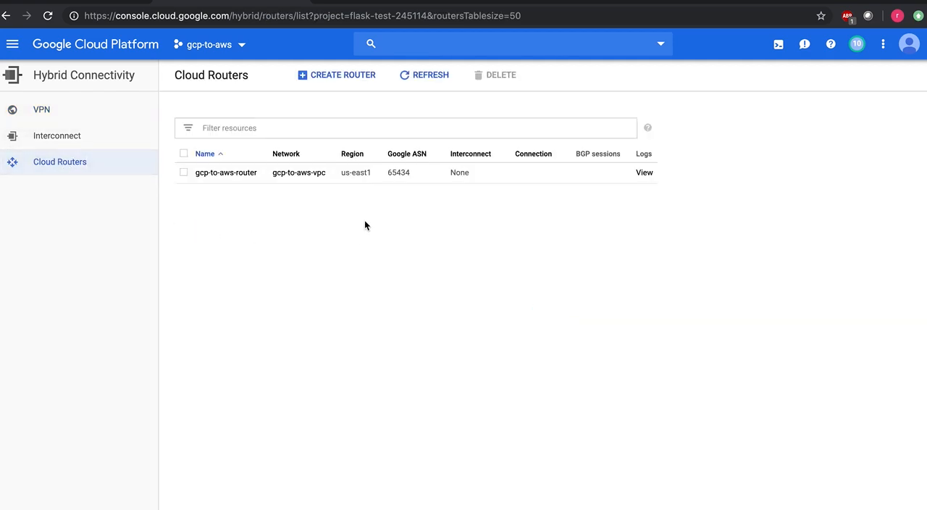
mouse_move(41, 110)
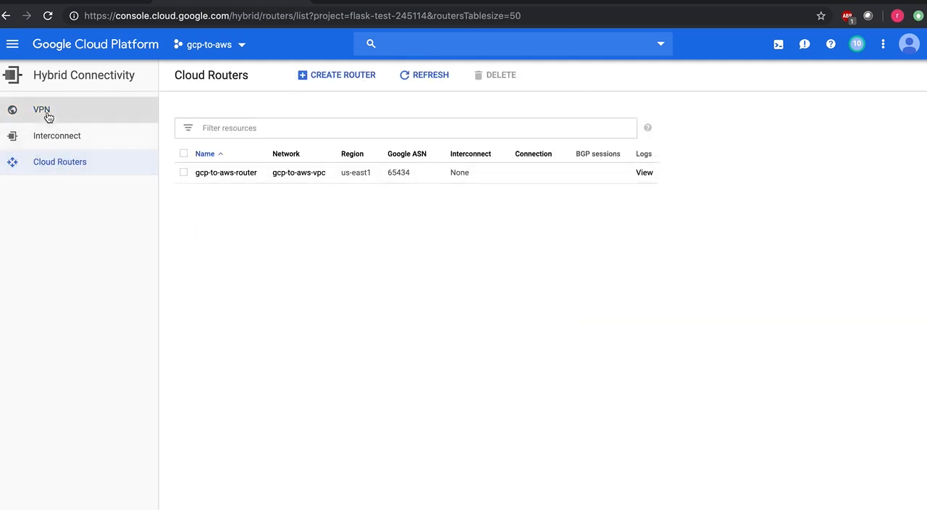
click(42, 109)
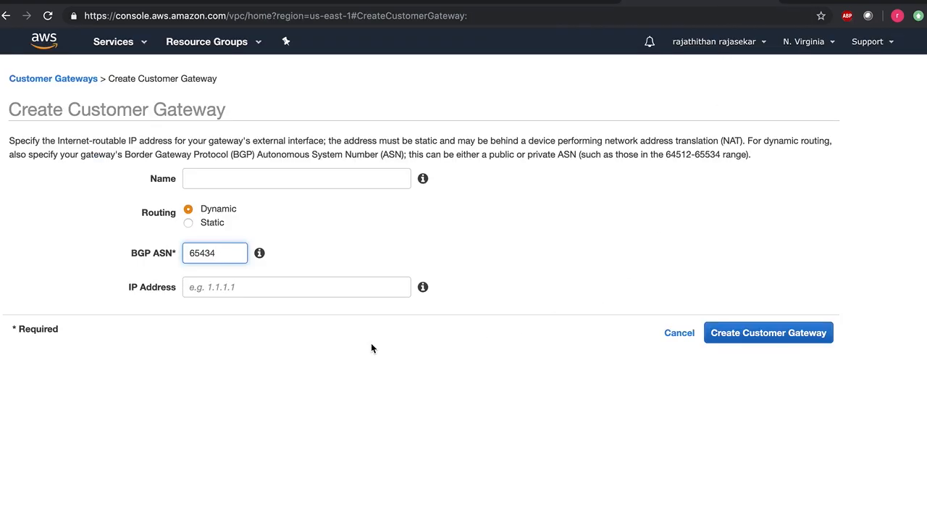
Create customer gateway gcp-vpn-gateway for 35.225.231.27 with BGP ASN 65434 and close the confirmation.
click(296, 287)
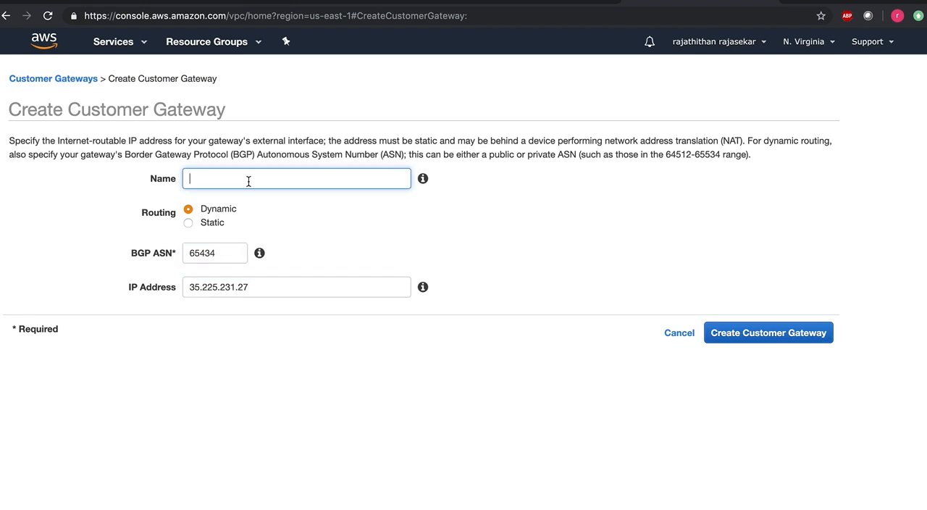
text(gcp-vpn-)
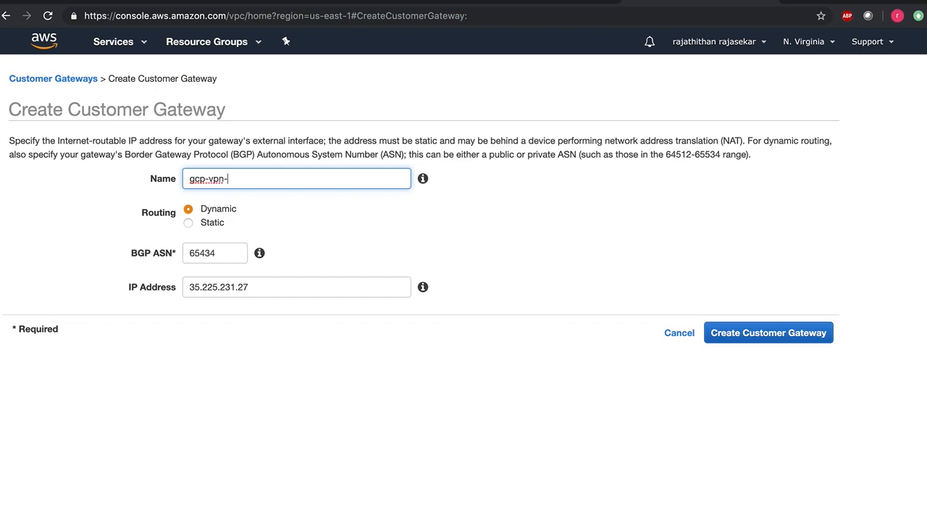
text(gateway)
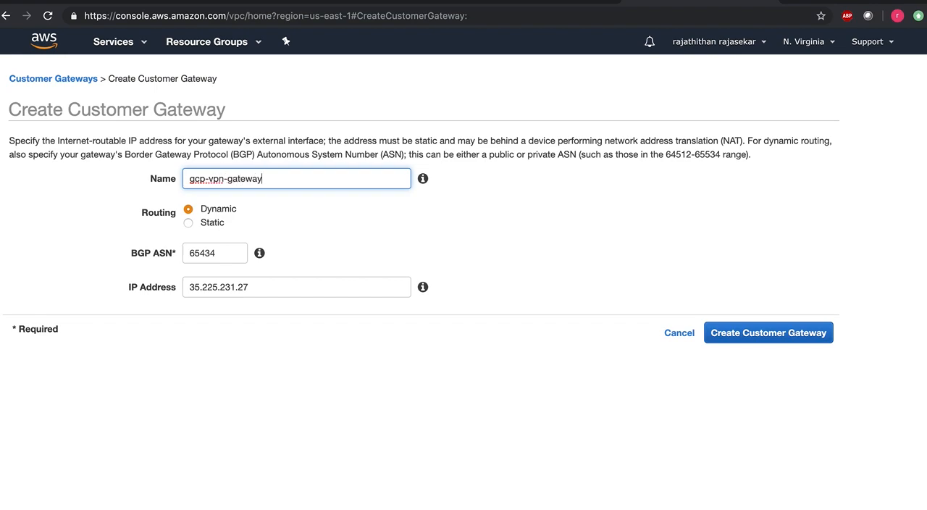
click(767, 333)
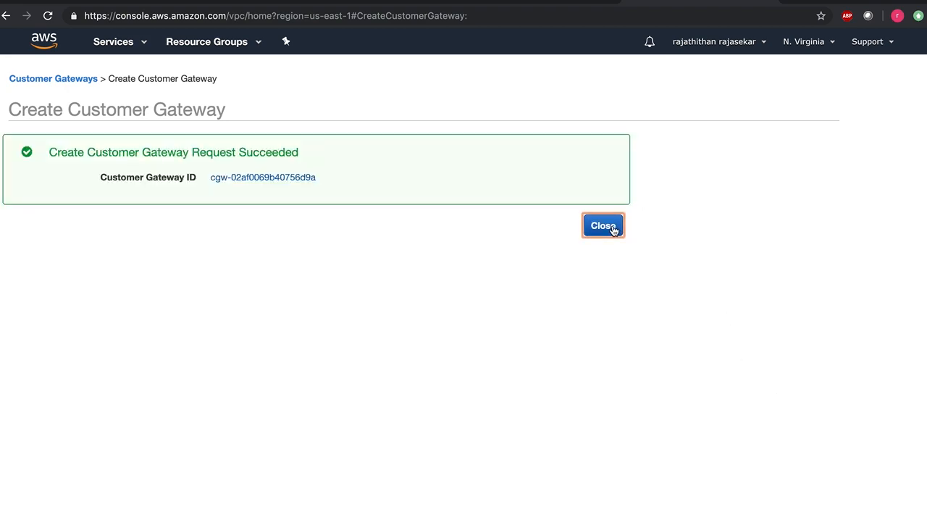
click(602, 225)
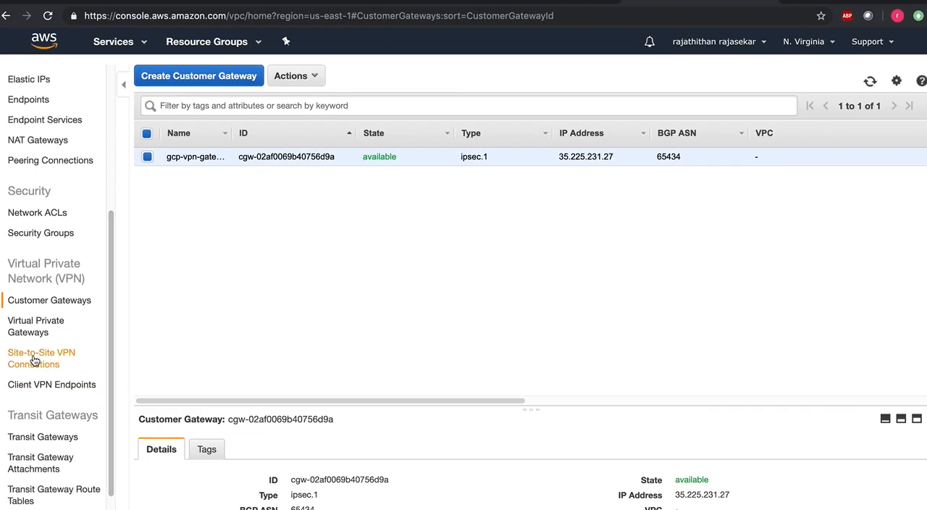
Start VPN connection aws-vpn-gcp using the aws-vpn-gateway virtual private gateway.
click(40, 357)
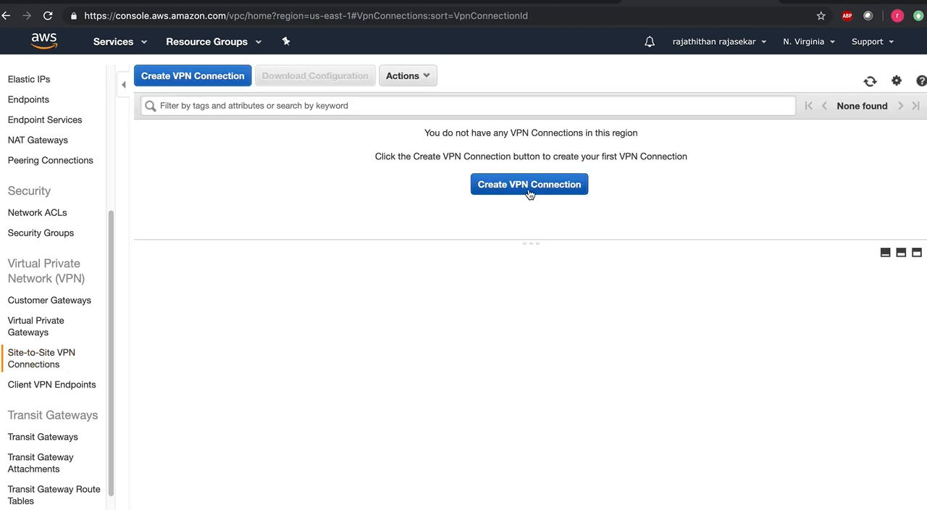
click(528, 183)
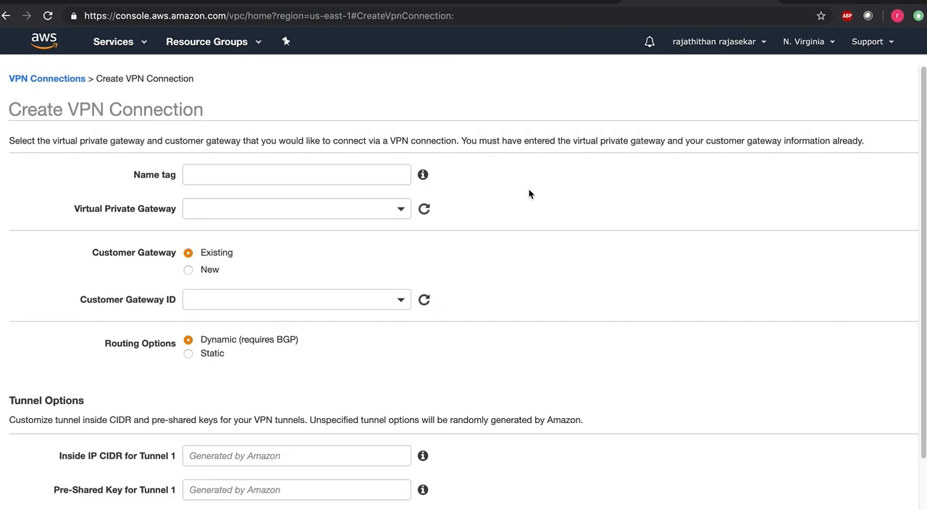
click(295, 174)
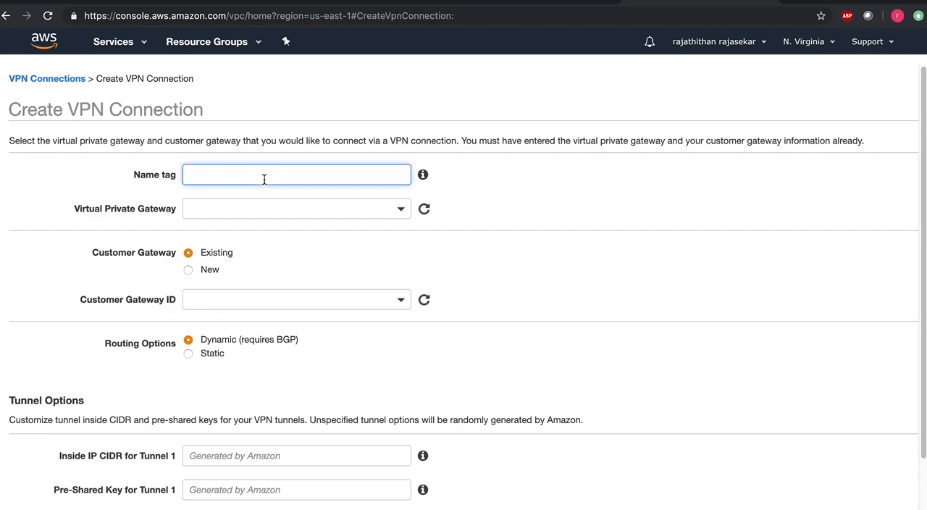
text(aws)
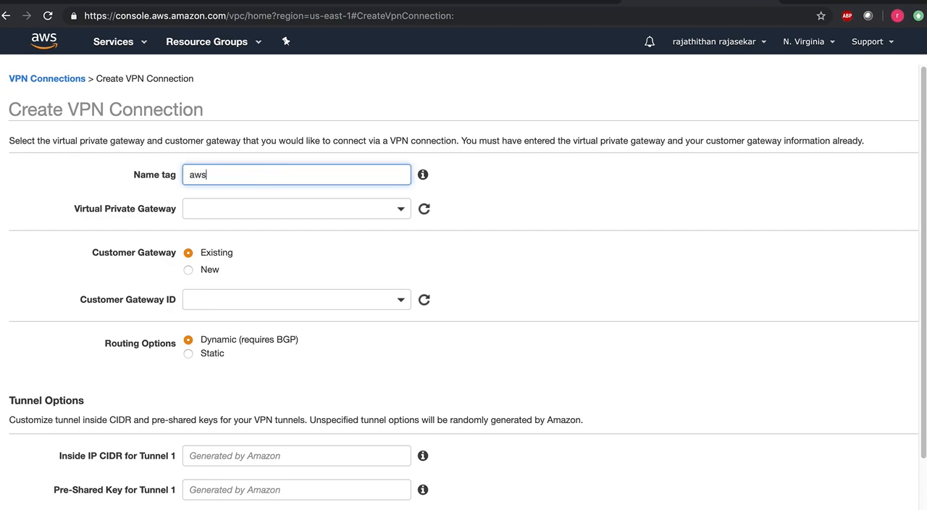
text(-vpn-g)
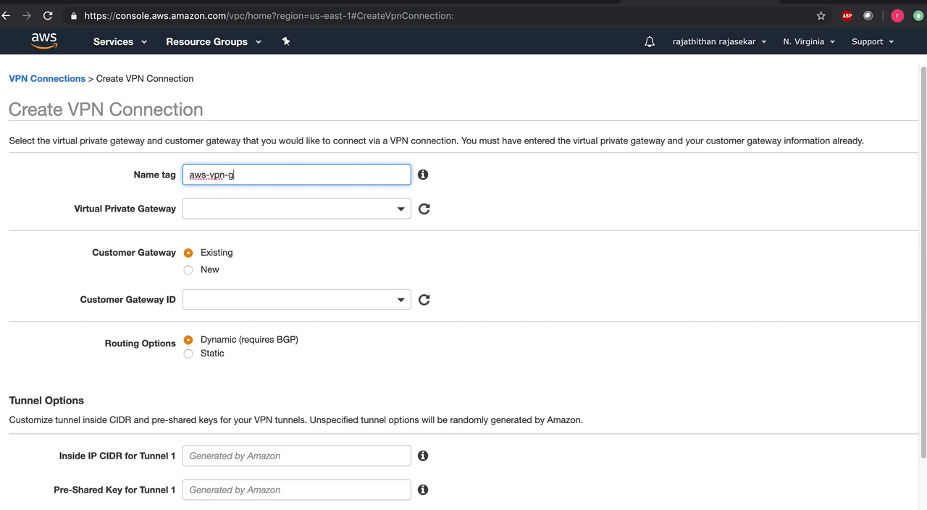
text(cp)
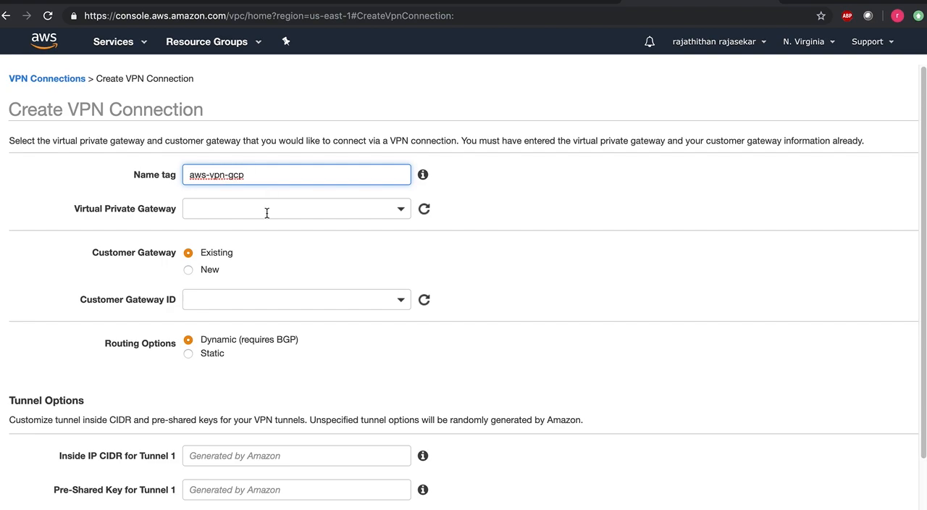
mouse_move(405, 217)
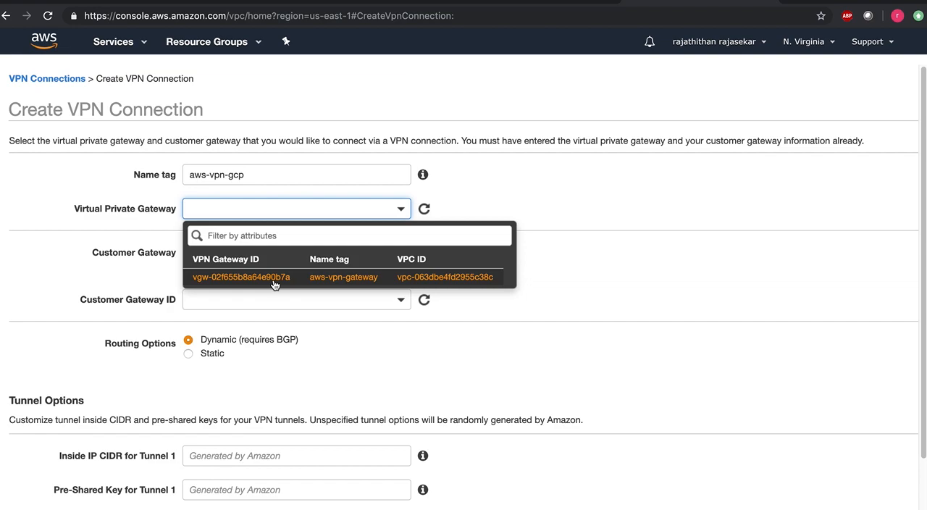
click(241, 277)
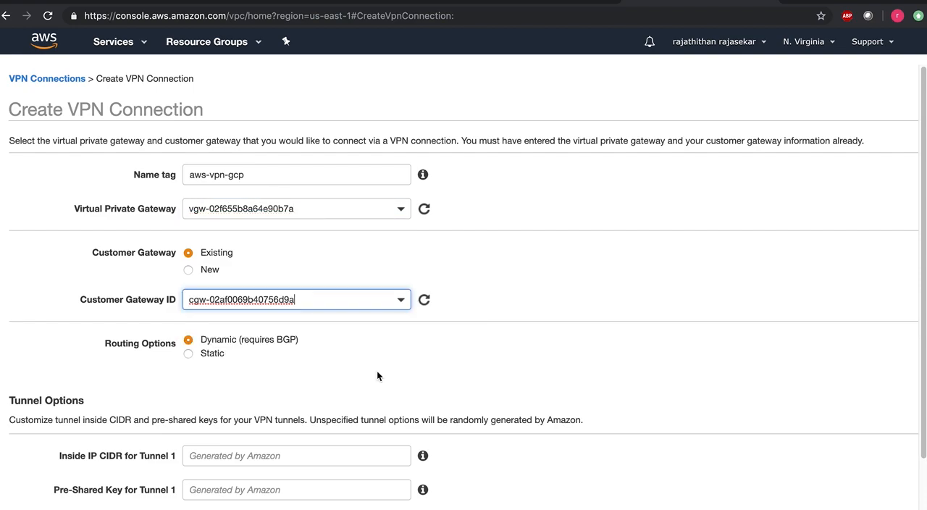
scroll(down, 3)
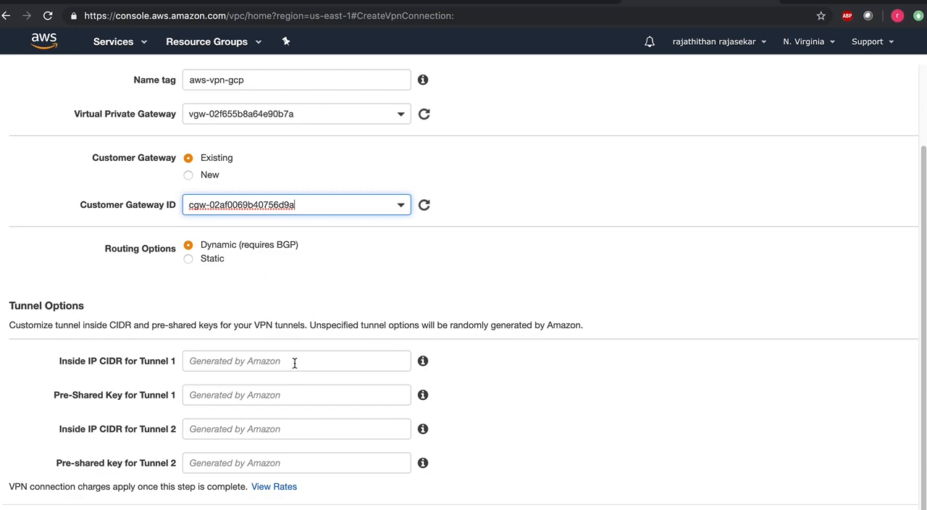
mouse_move(263, 399)
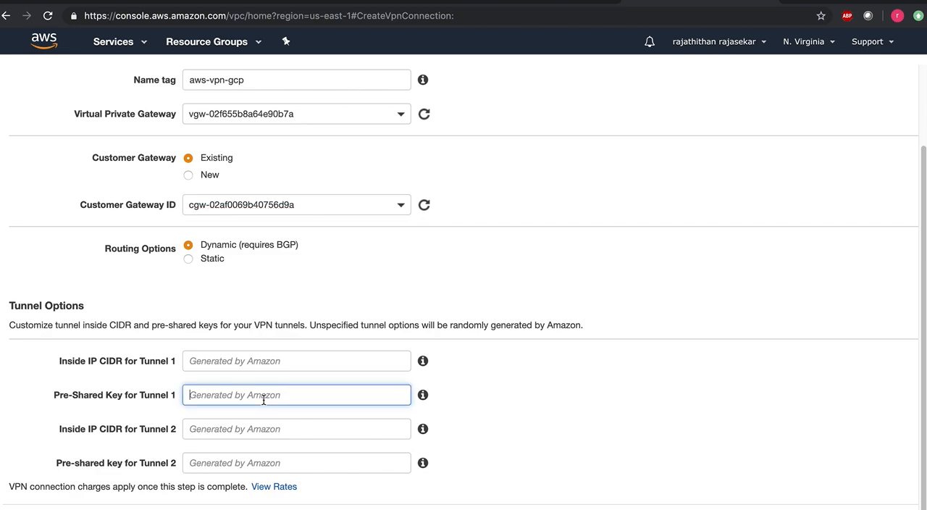
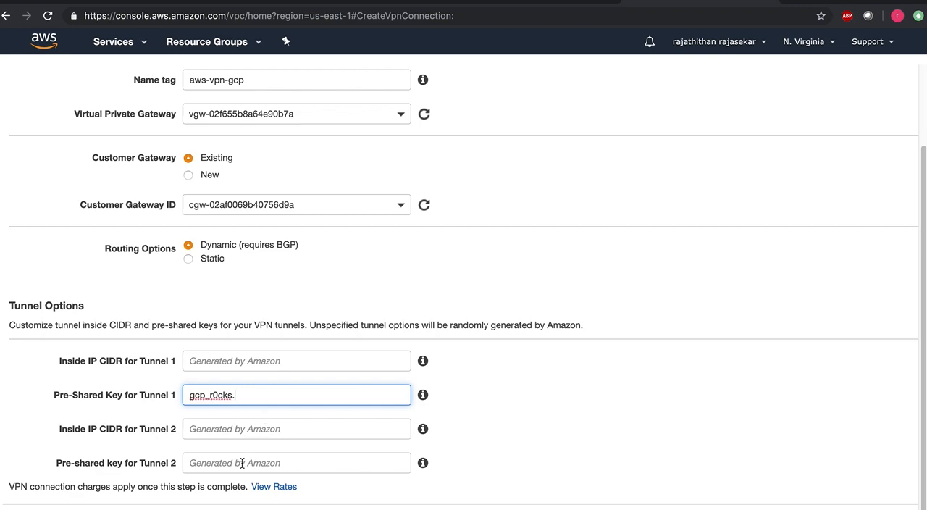
Set Tunnel 2's pre-shared key, create the aws-vpn-gcp connection, and return to the list.
click(296, 463)
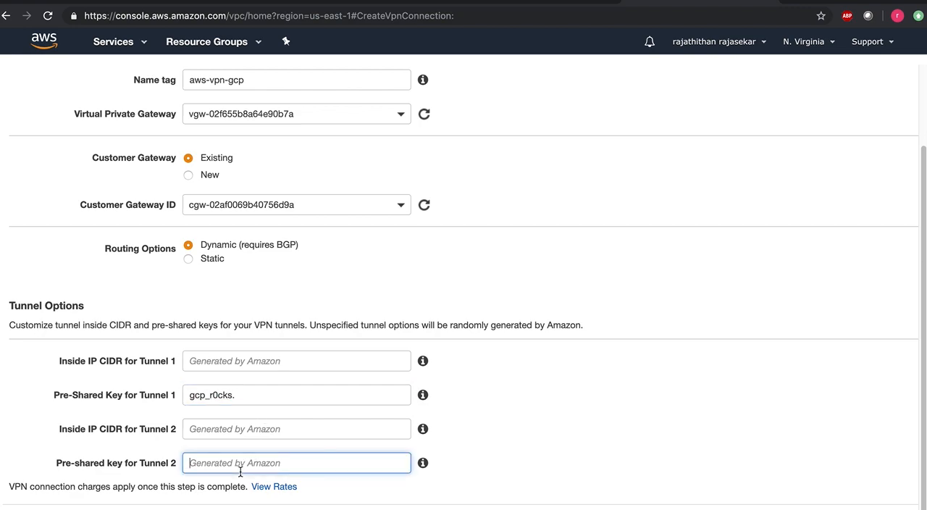
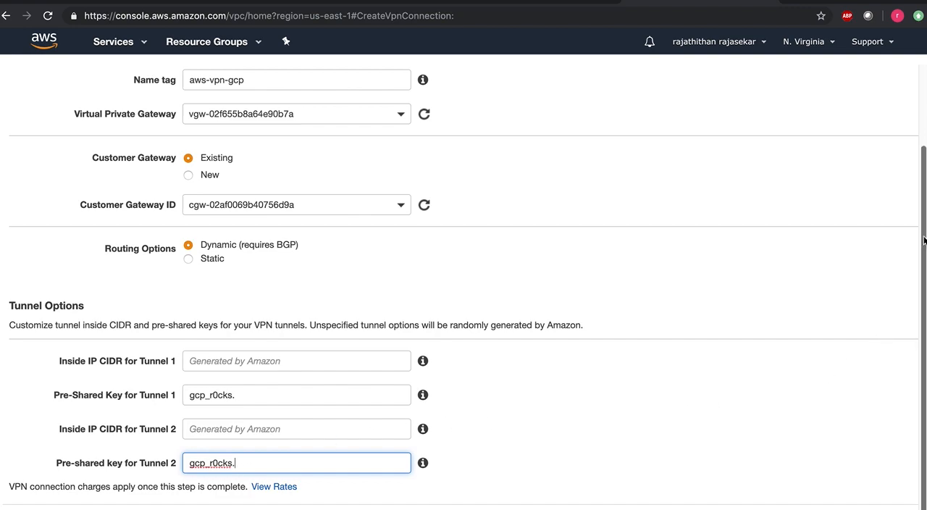
scroll(up, 3)
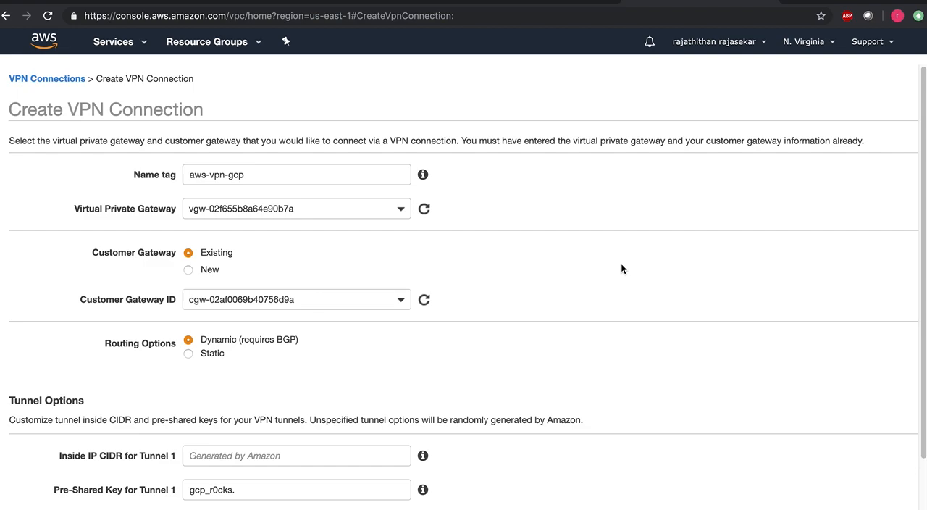
mouse_move(887, 435)
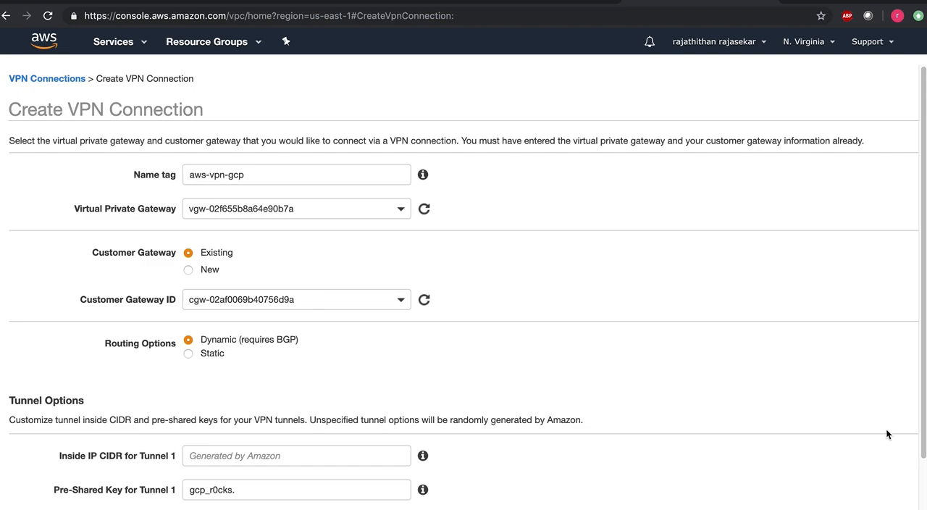
scroll(down, 3)
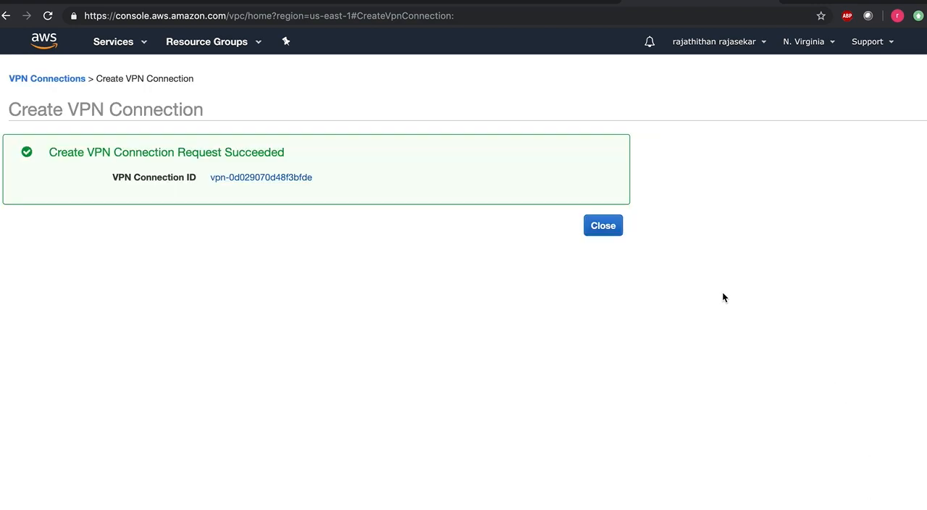
click(602, 225)
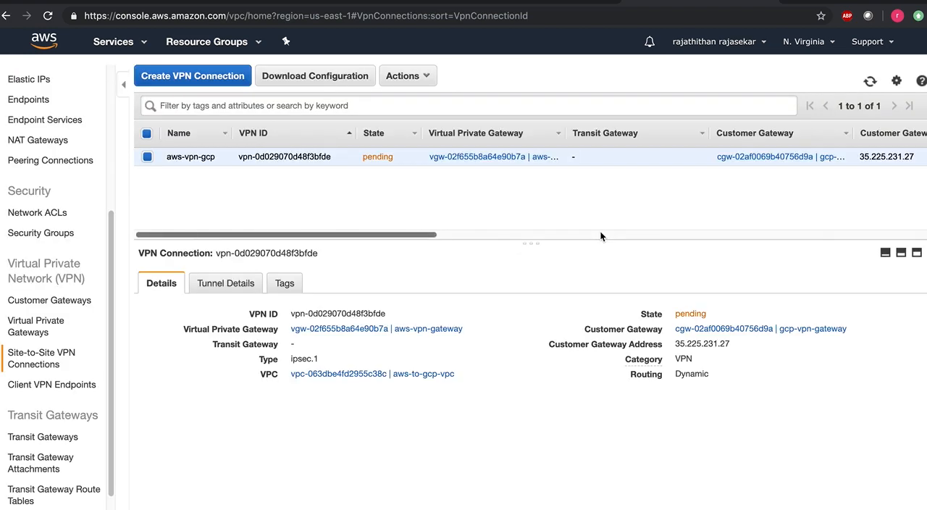
Show aws-vpn-gcp's tunnel details: 3.218.108.22 and 34.205.113.92, both DOWN.
click(225, 283)
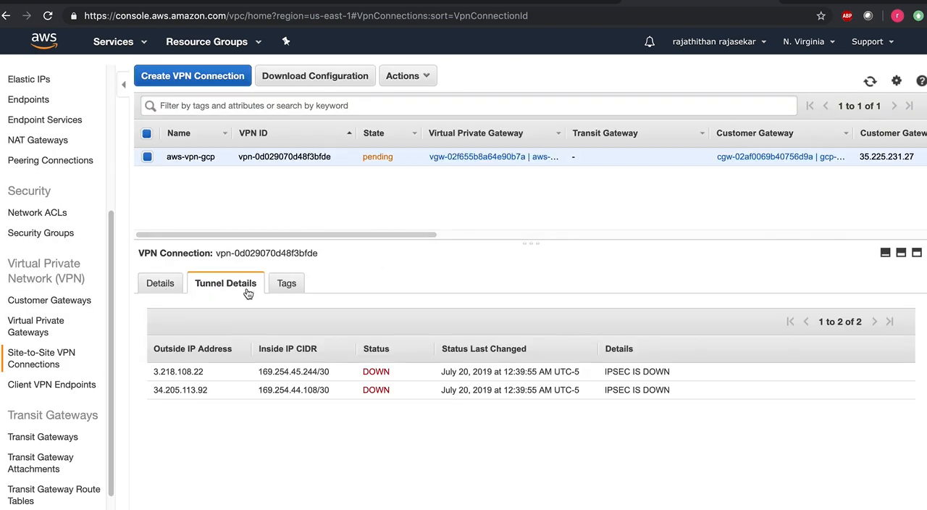
mouse_move(435, 430)
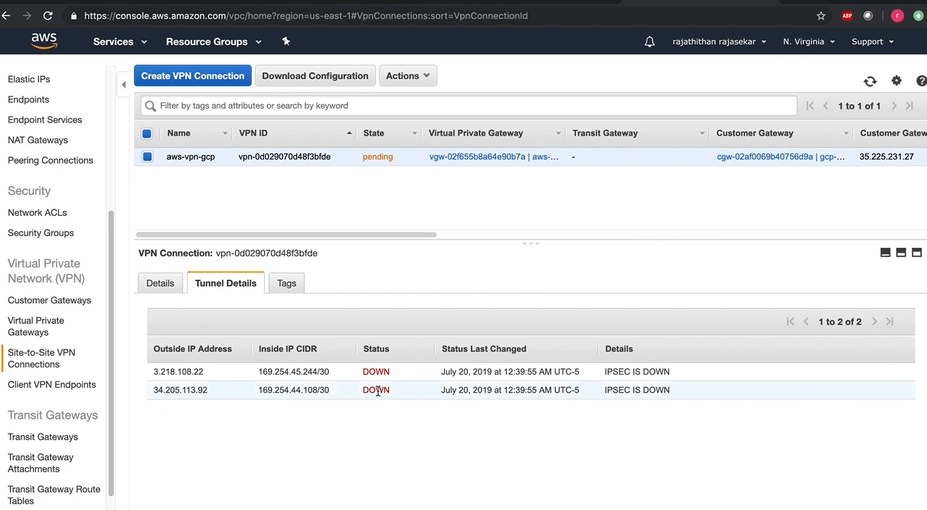
mouse_move(547, 405)
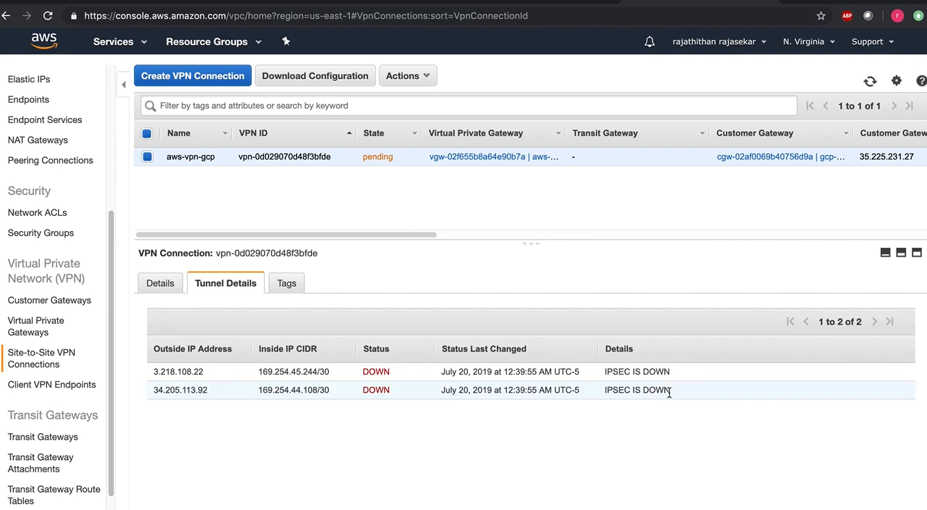
mouse_move(310, 454)
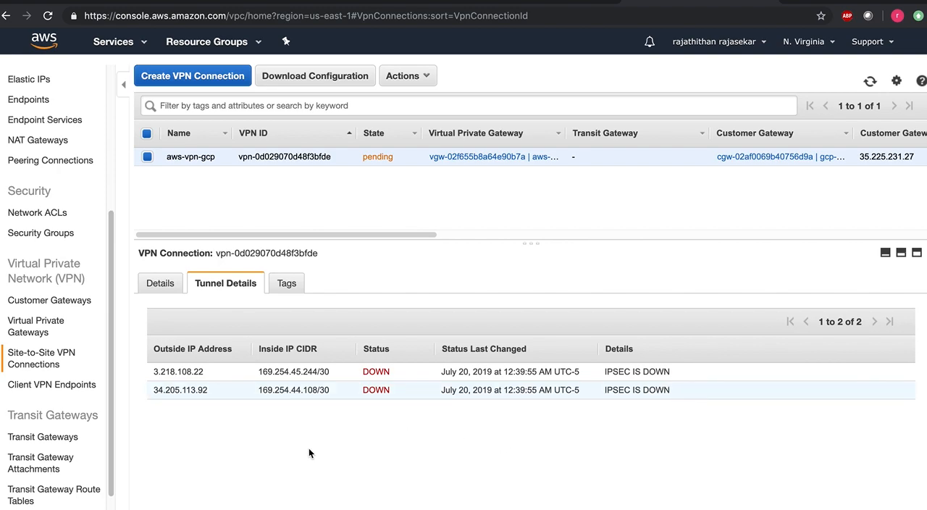
mouse_move(218, 371)
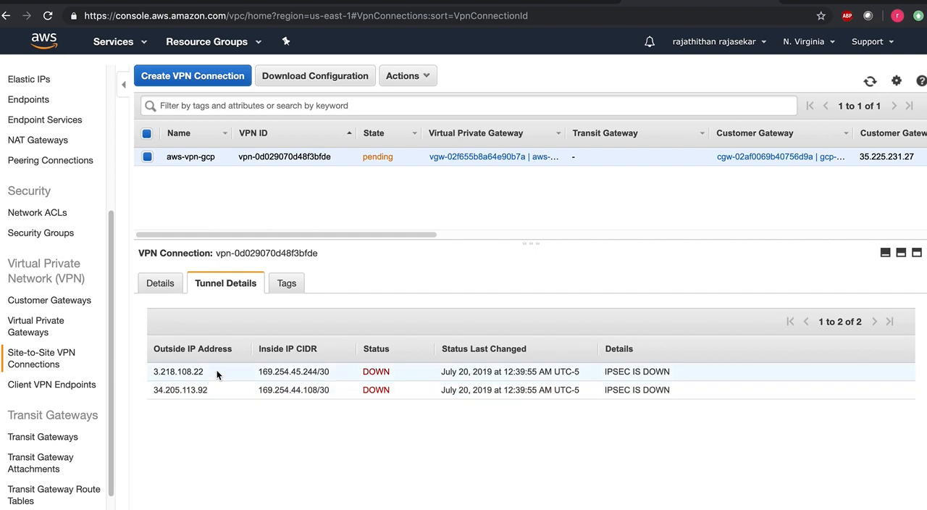